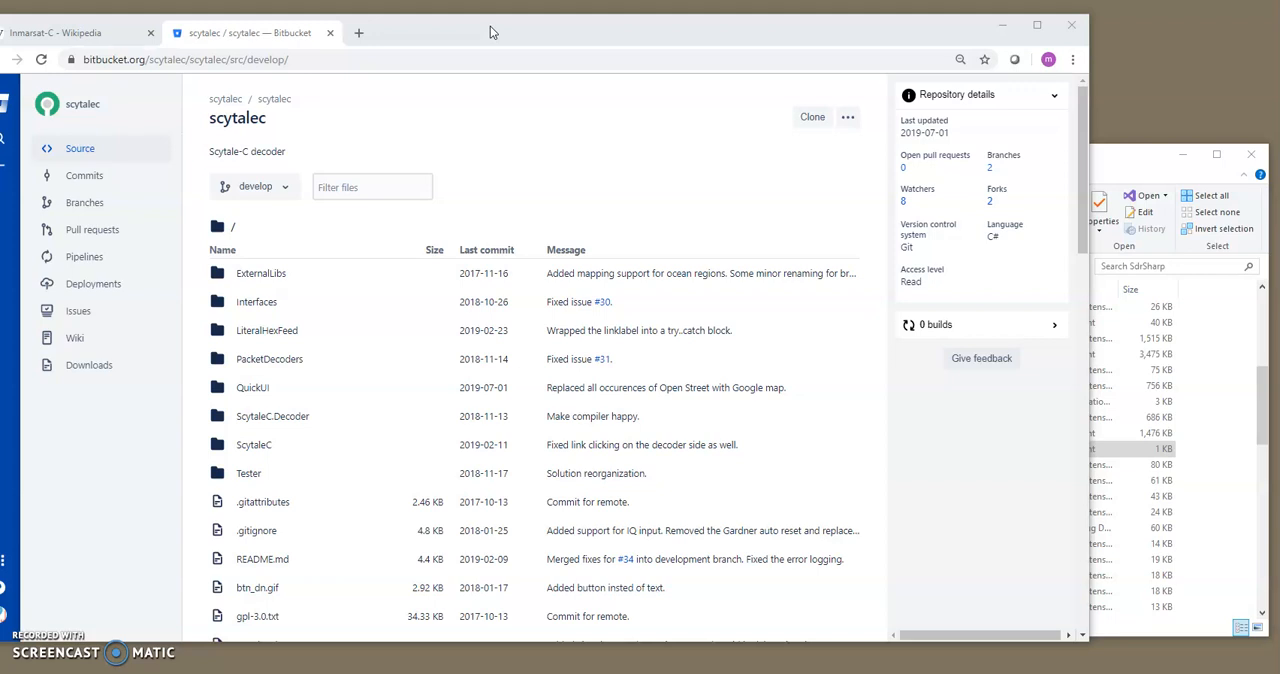
Switch to the Inmarsat-C Wikipedia article showing the 1530.0–1545.0 MHz receive band.
click(75, 33)
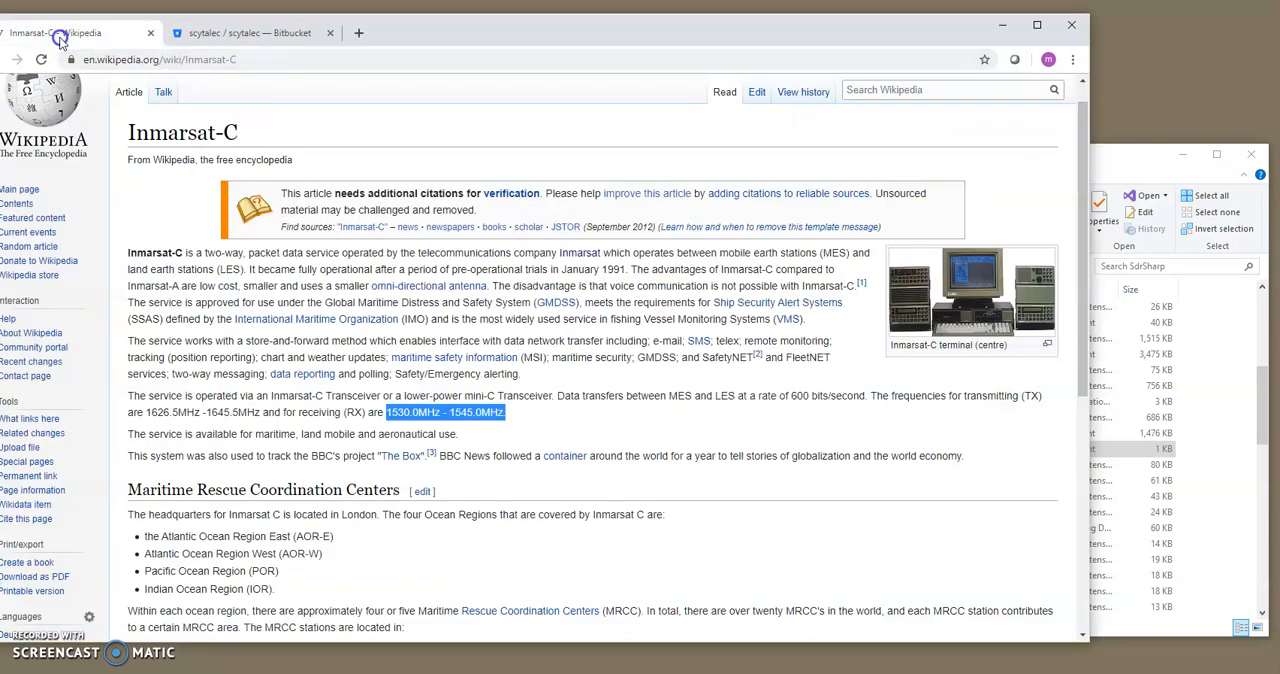
mouse_move(295, 331)
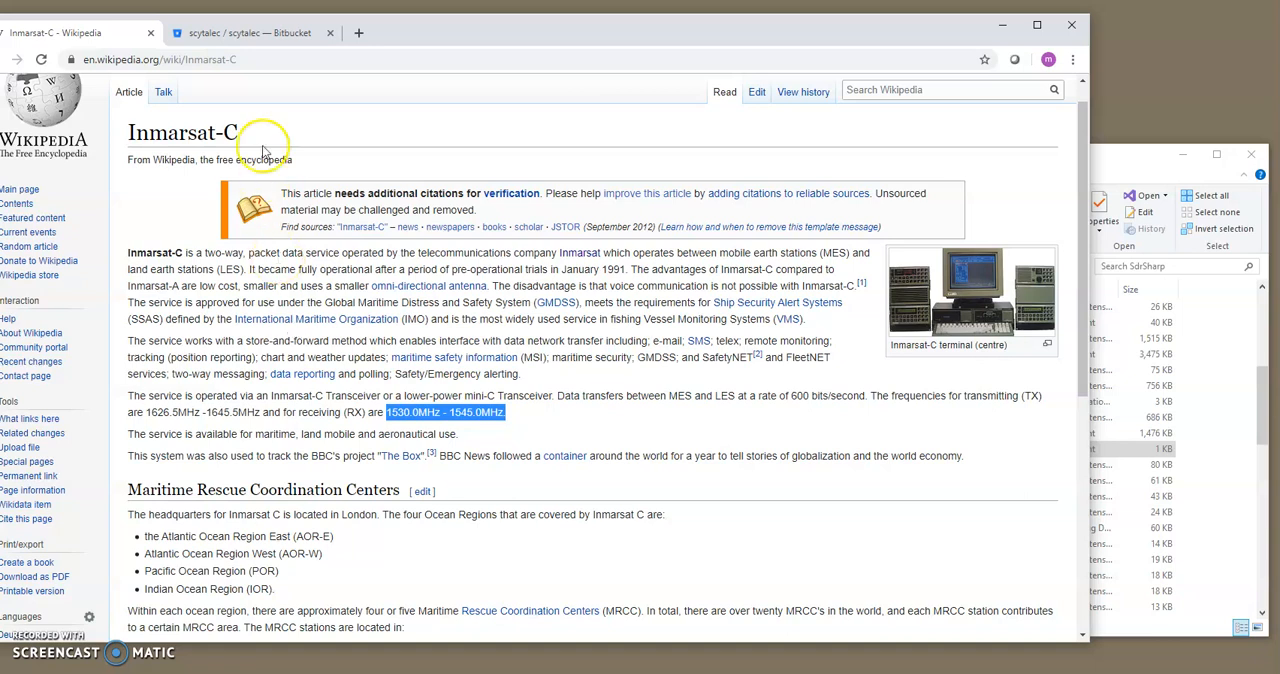
mouse_move(513, 430)
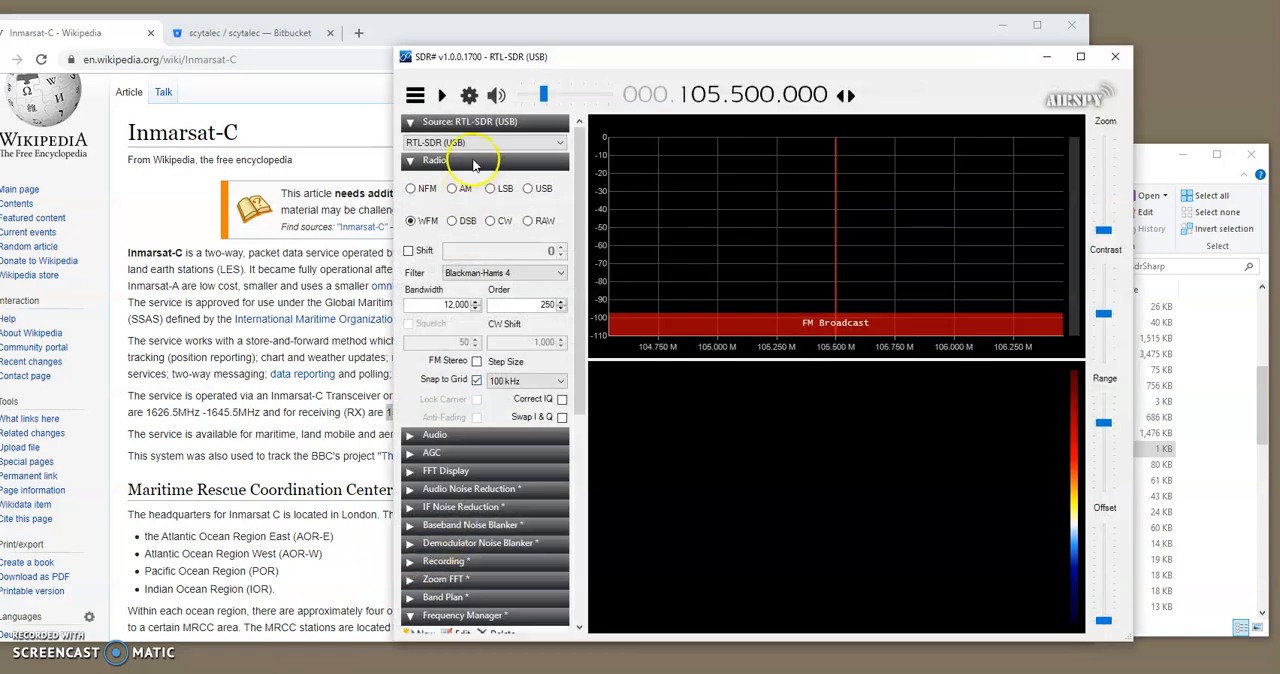
Drop down the Source list in SDR#'s Source panel.
click(485, 142)
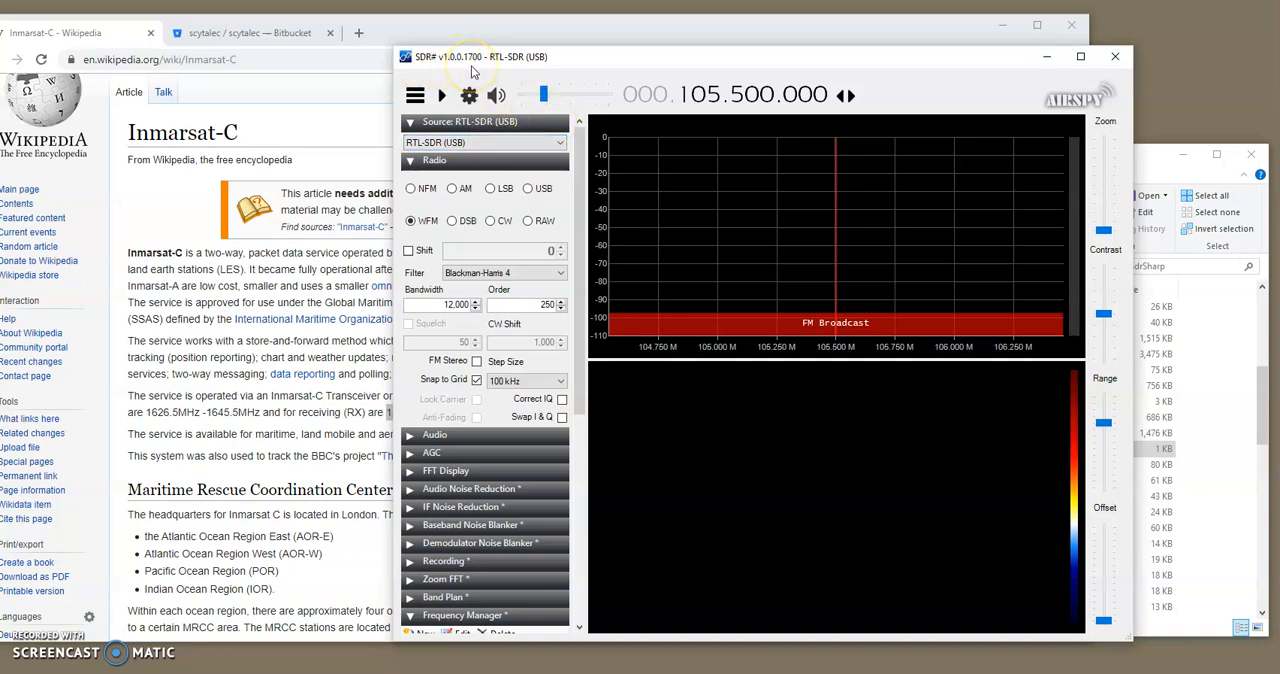
mouse_move(611, 63)
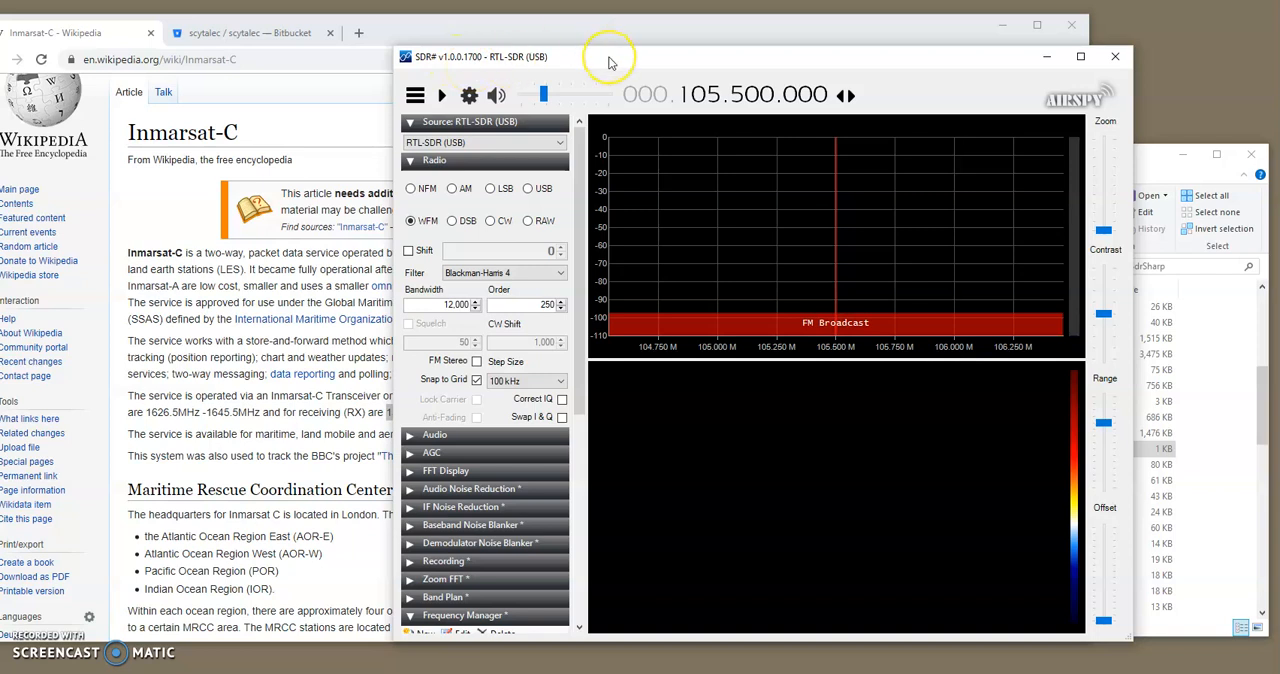
mouse_move(583, 71)
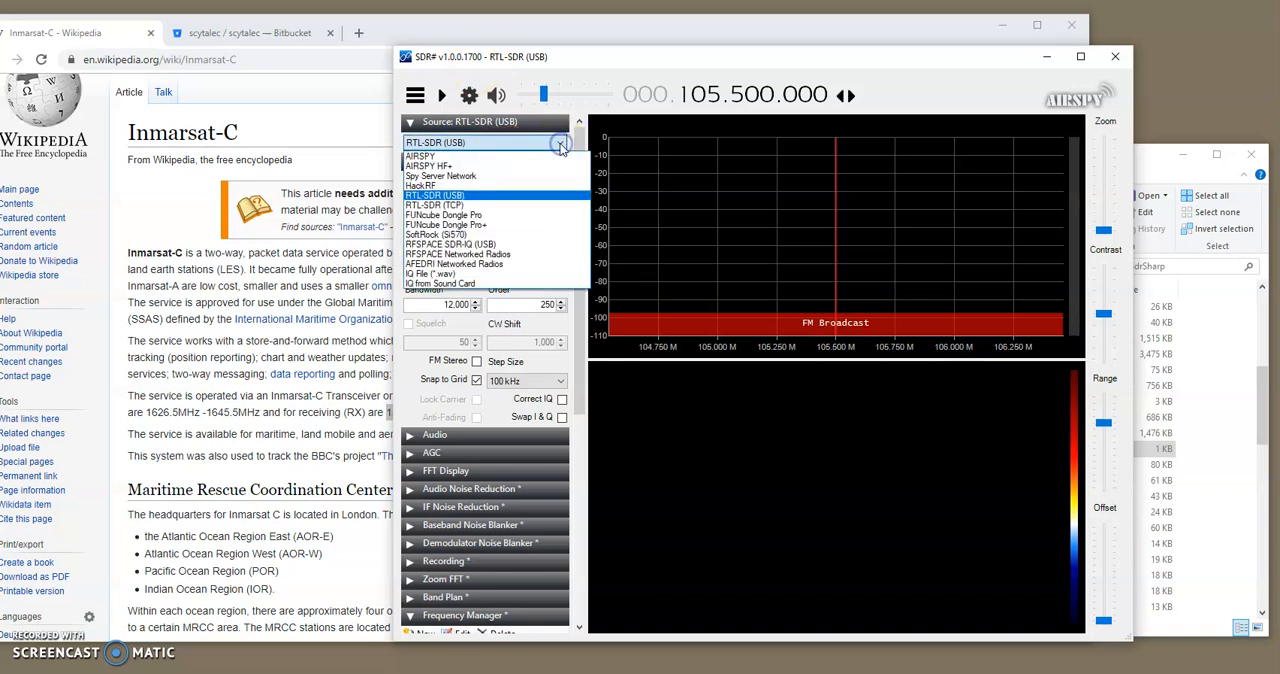
Select Spy Server Network, search the directory for 'inm', and open the Calais receiver entry.
click(440, 175)
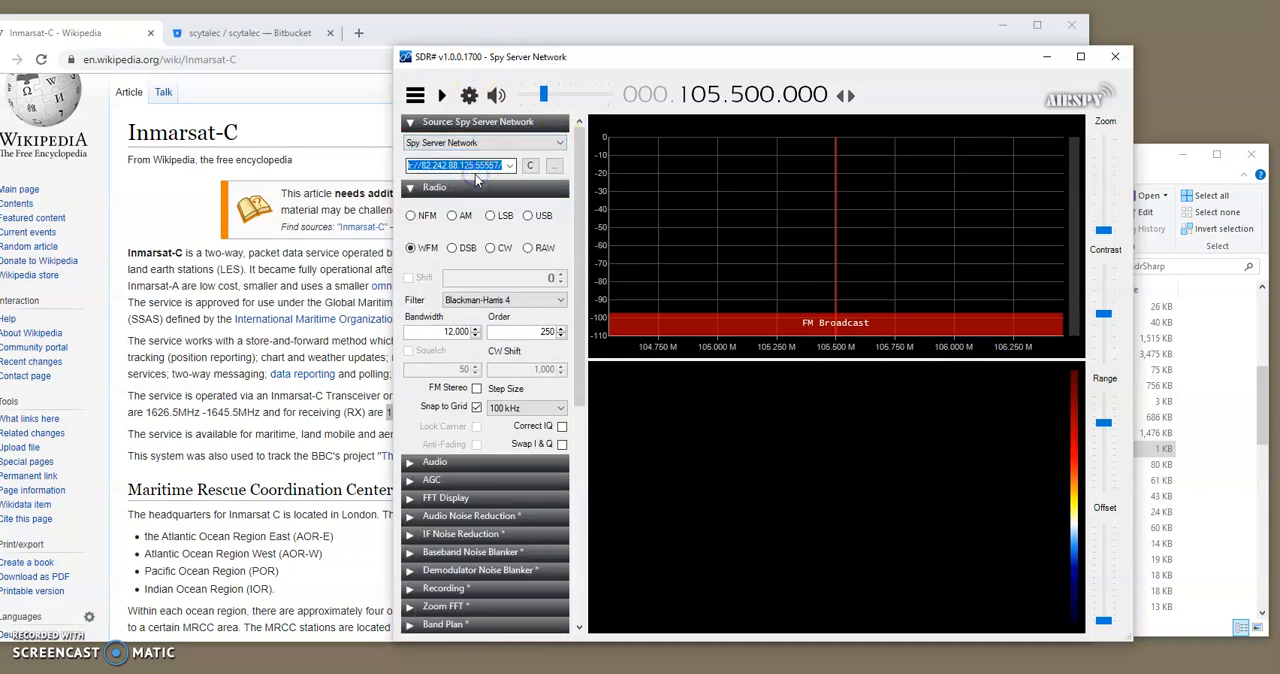
click(554, 165)
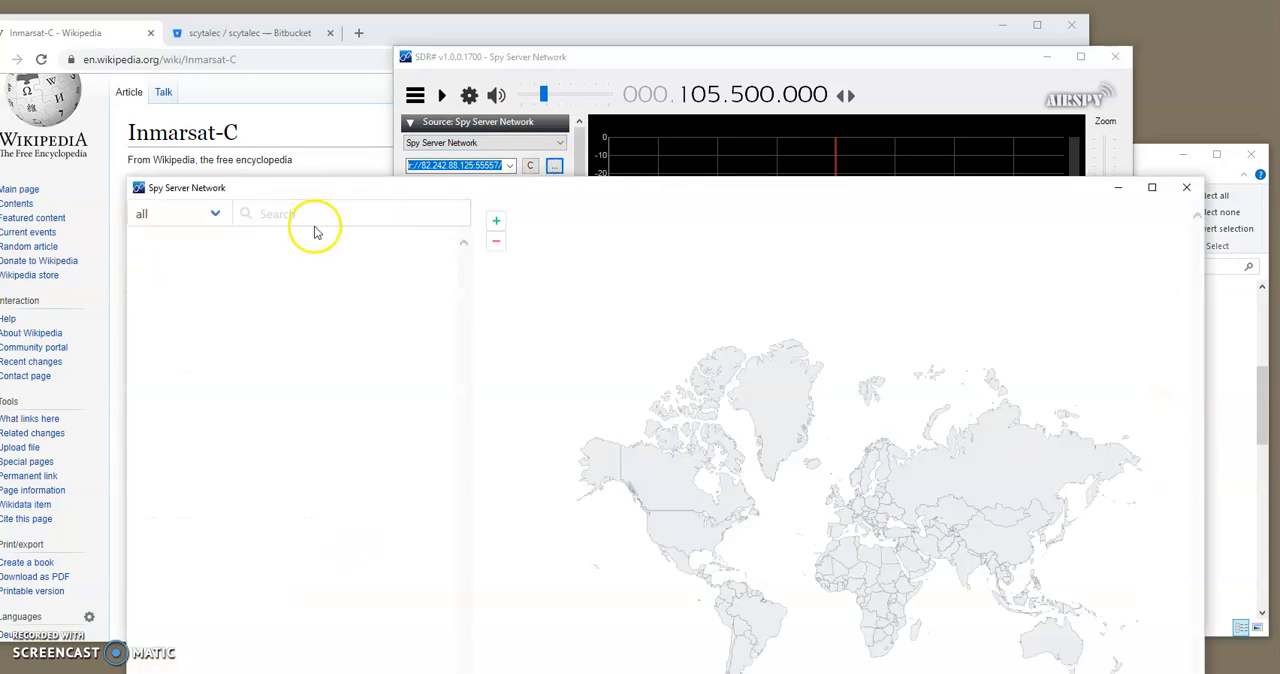
click(350, 213)
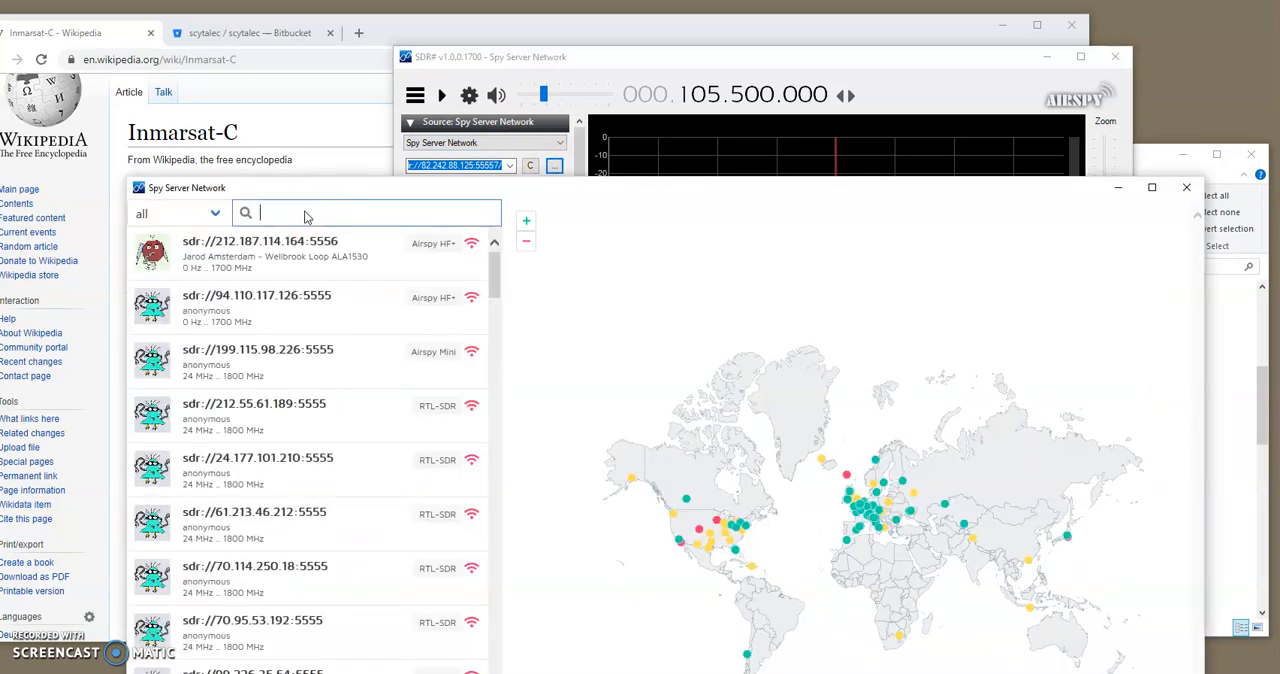
text(inm)
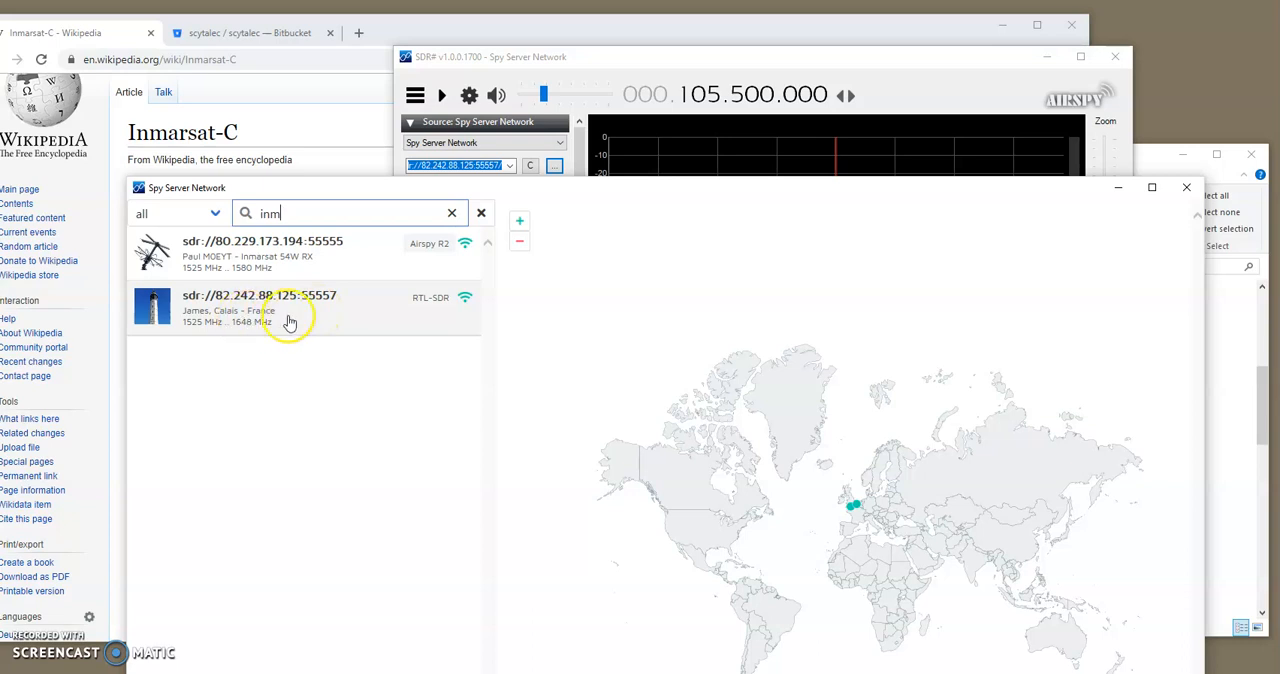
mouse_move(290, 317)
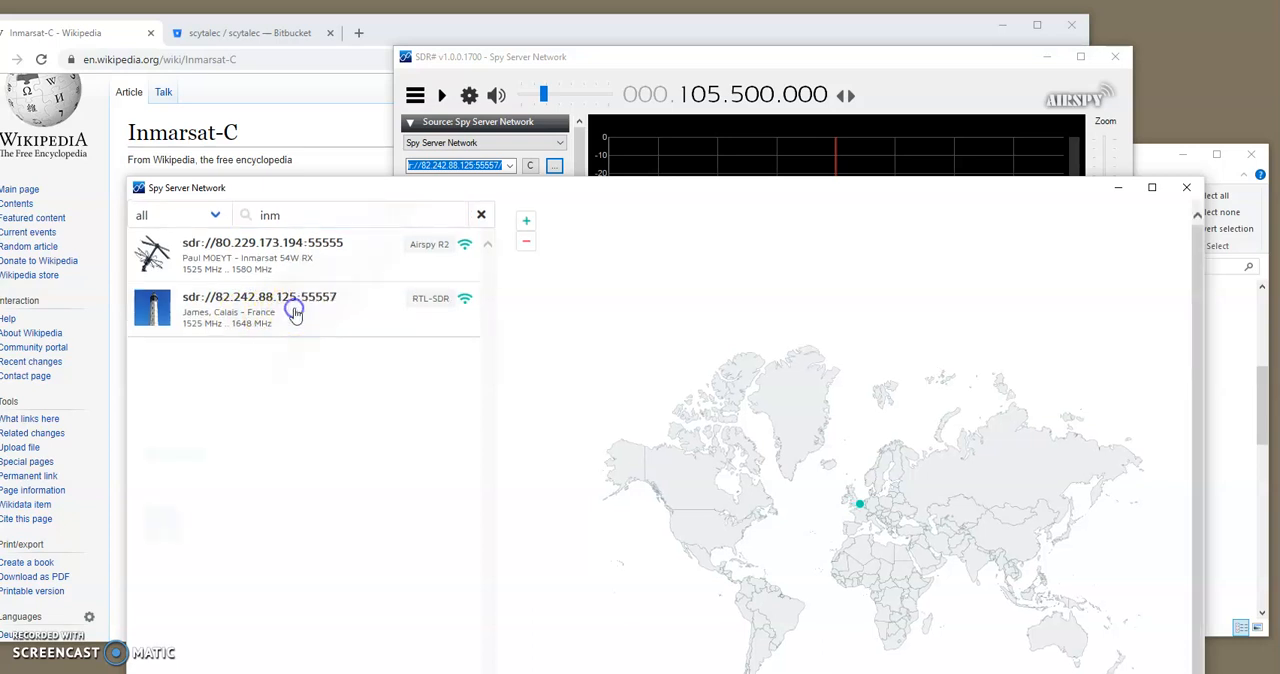
click(259, 305)
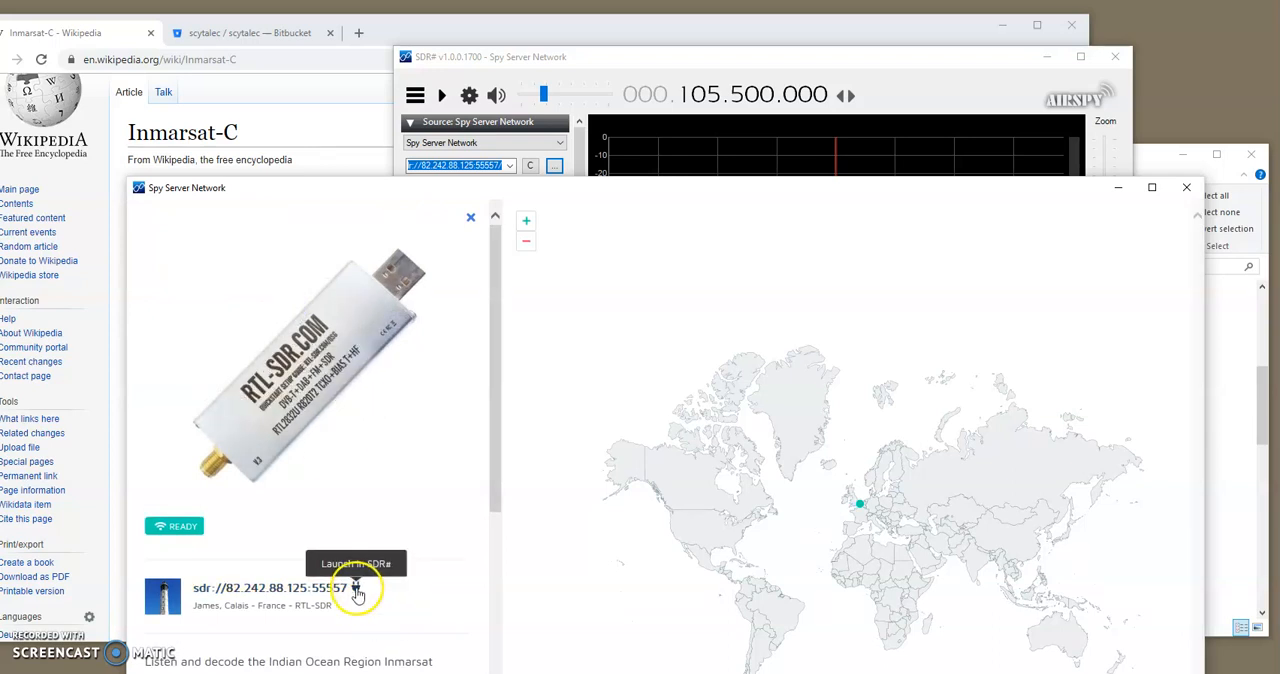
Connect SDR# to the Calais RTL-SDR spy server.
click(357, 590)
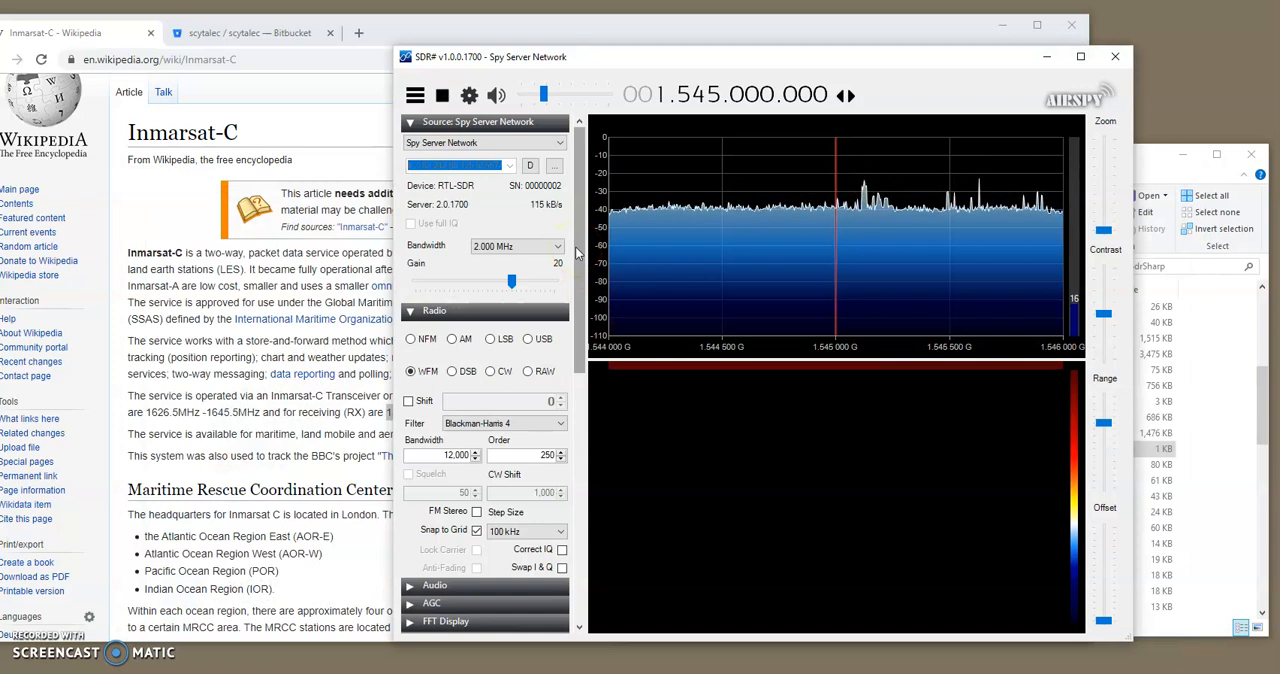
mouse_move(720, 250)
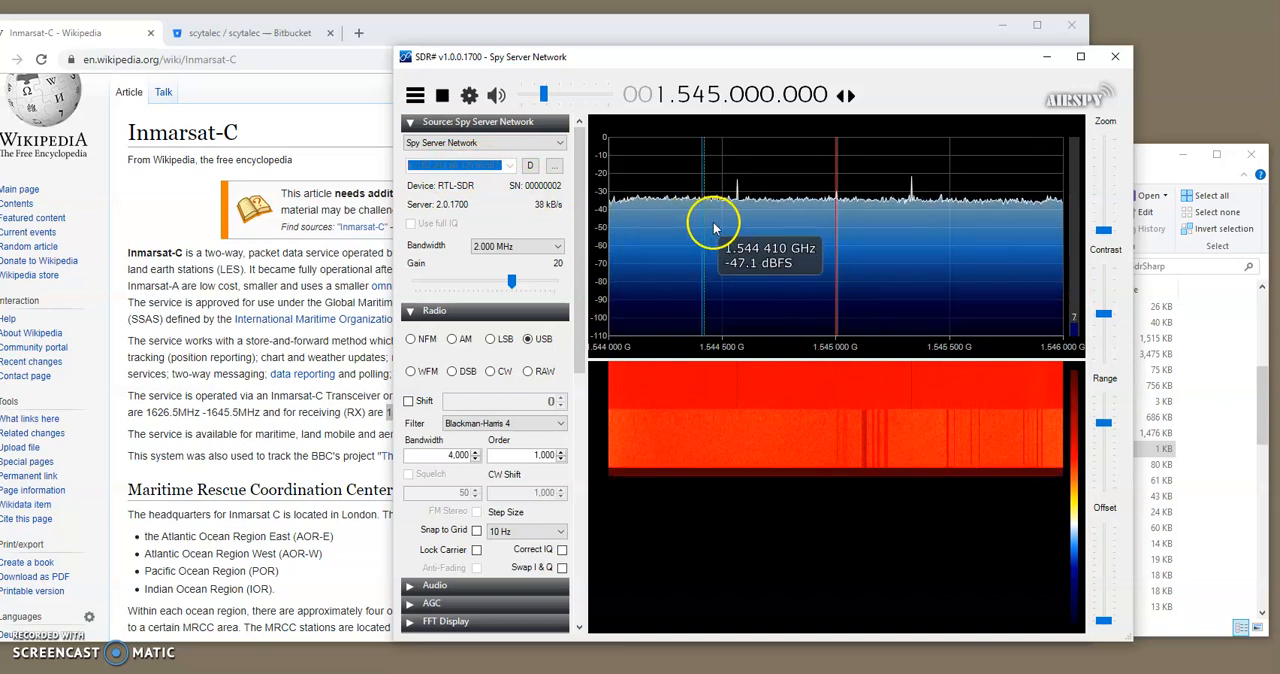
mouse_move(847, 210)
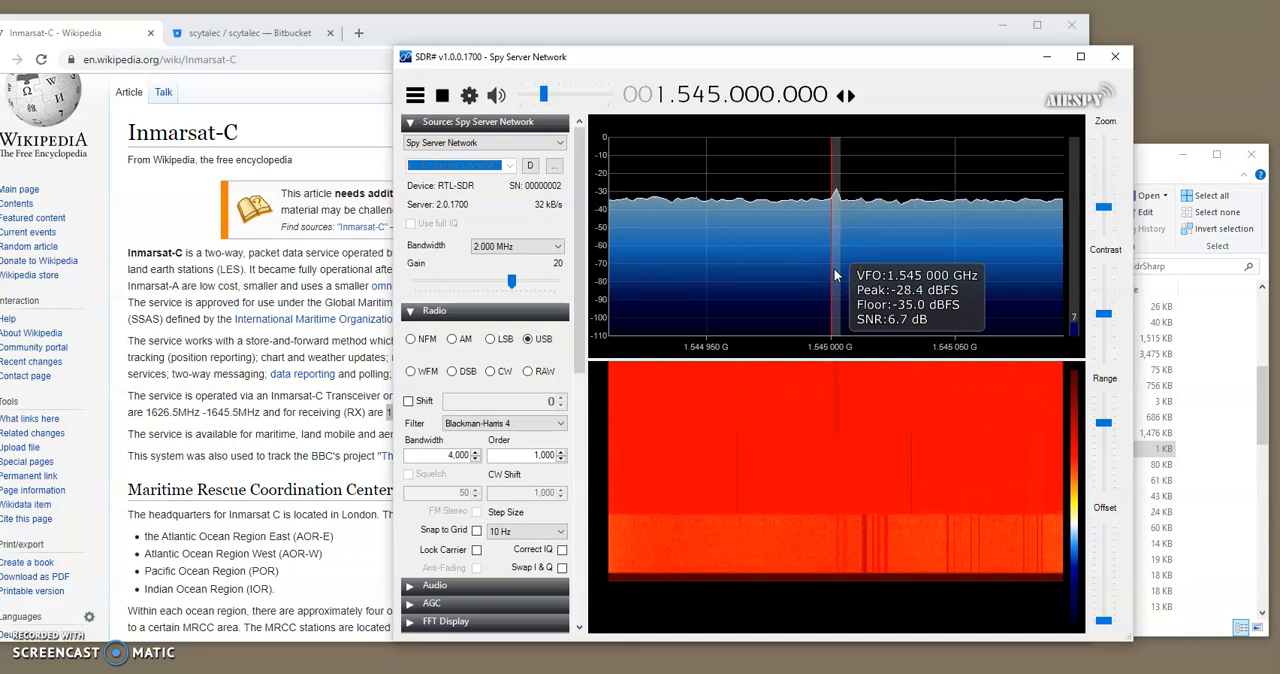
mouse_move(630, 280)
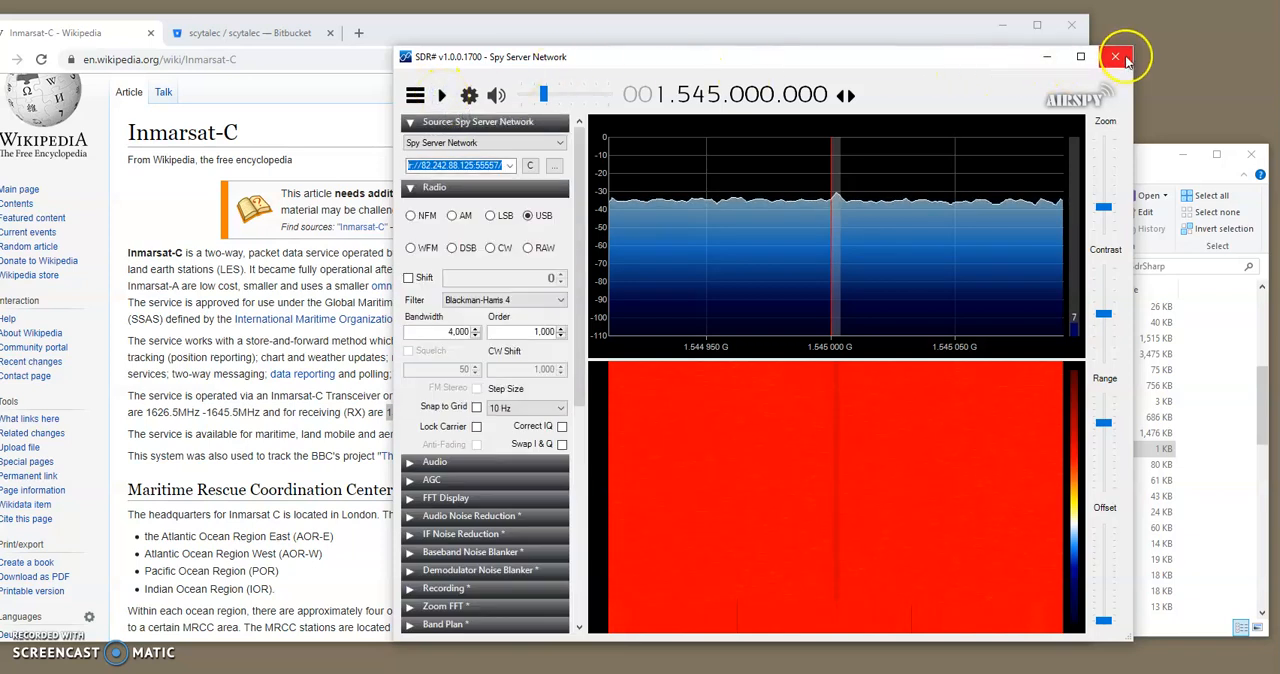
Close SDR# and download x64-SDRSharp.ScytaleC-10213.zip from the scytalec Bitbucket Downloads.
click(1116, 56)
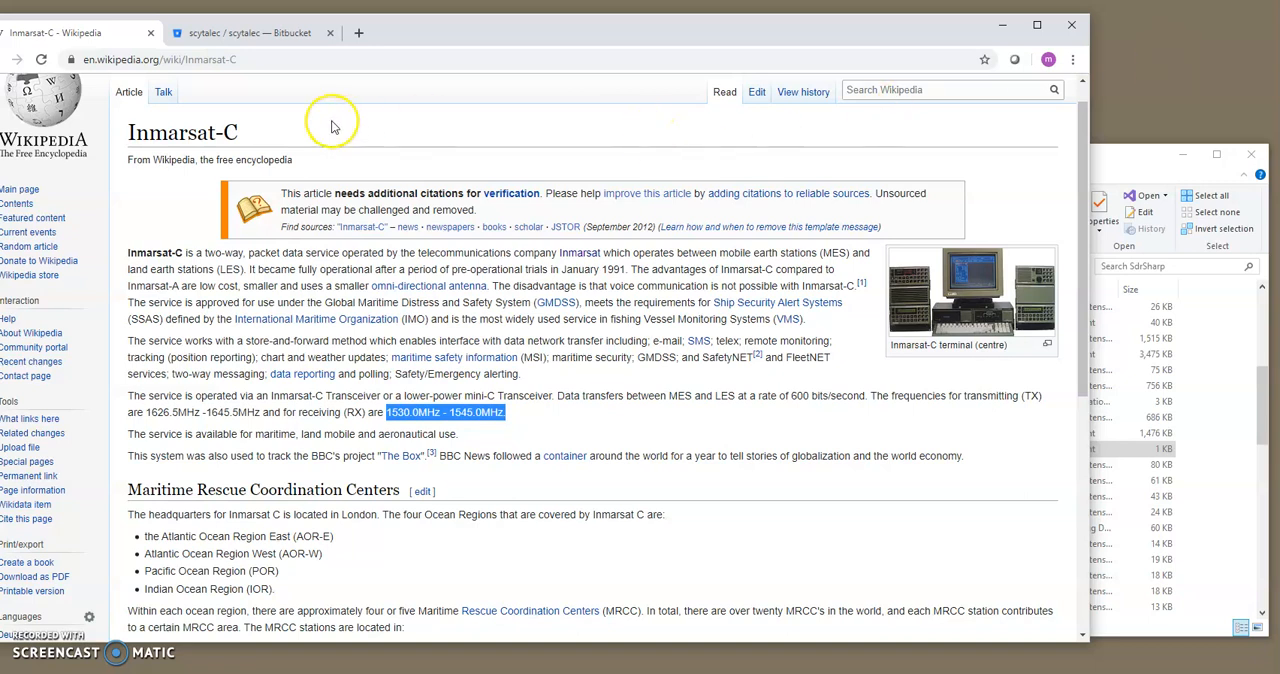
click(245, 32)
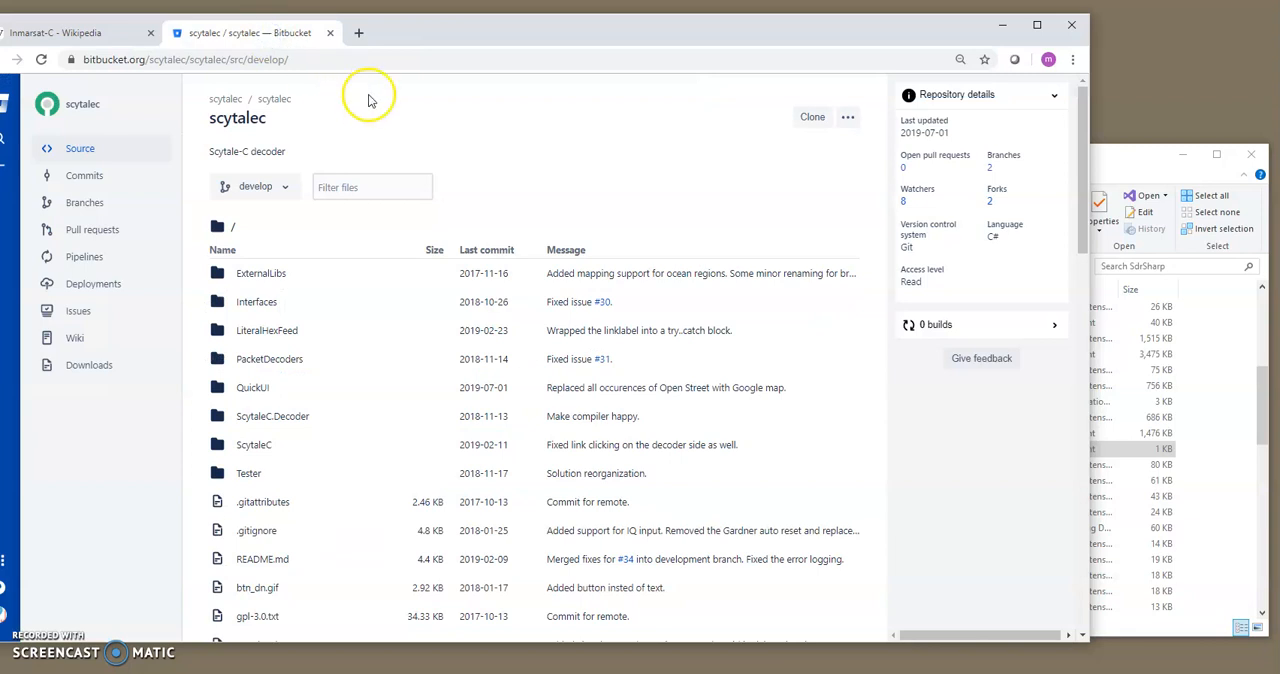
mouse_move(475, 133)
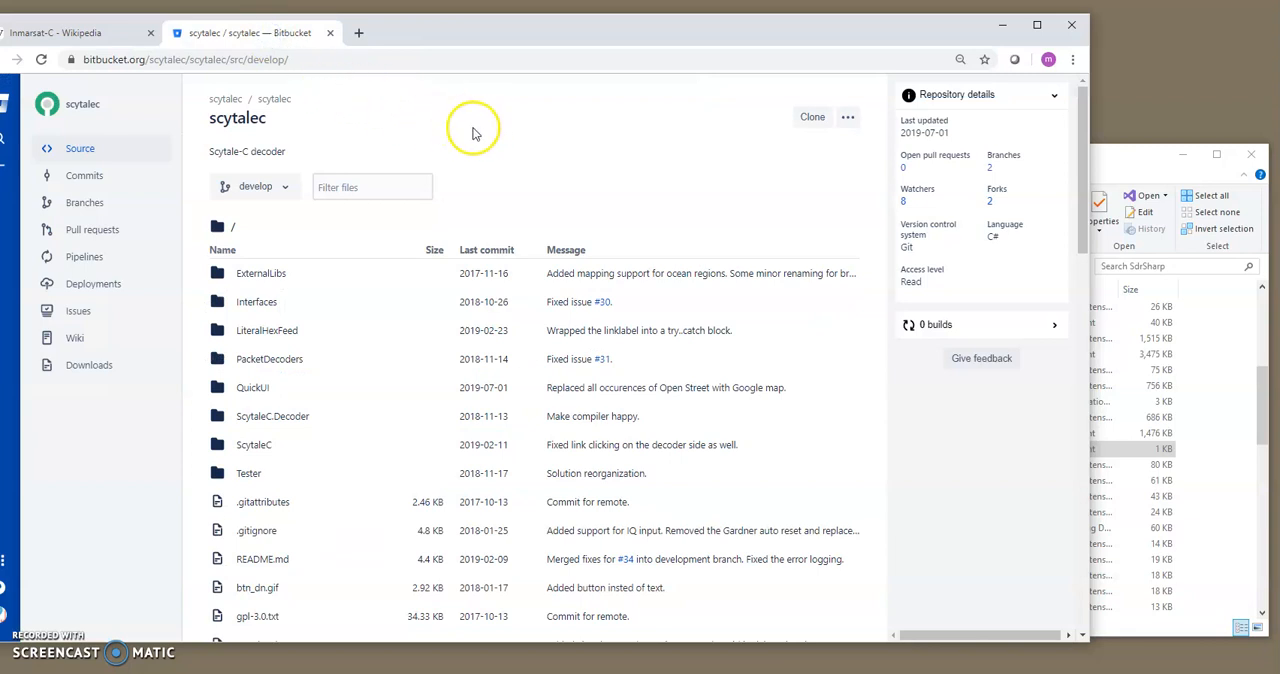
mouse_move(421, 128)
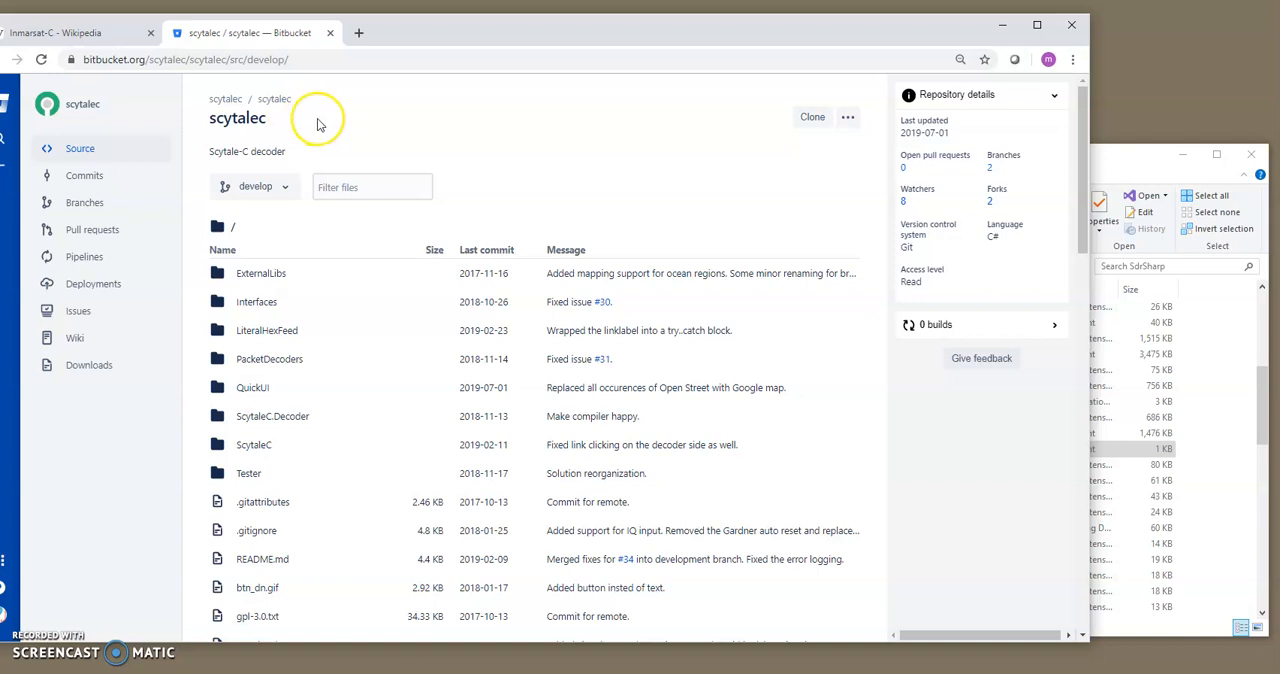
mouse_move(198, 161)
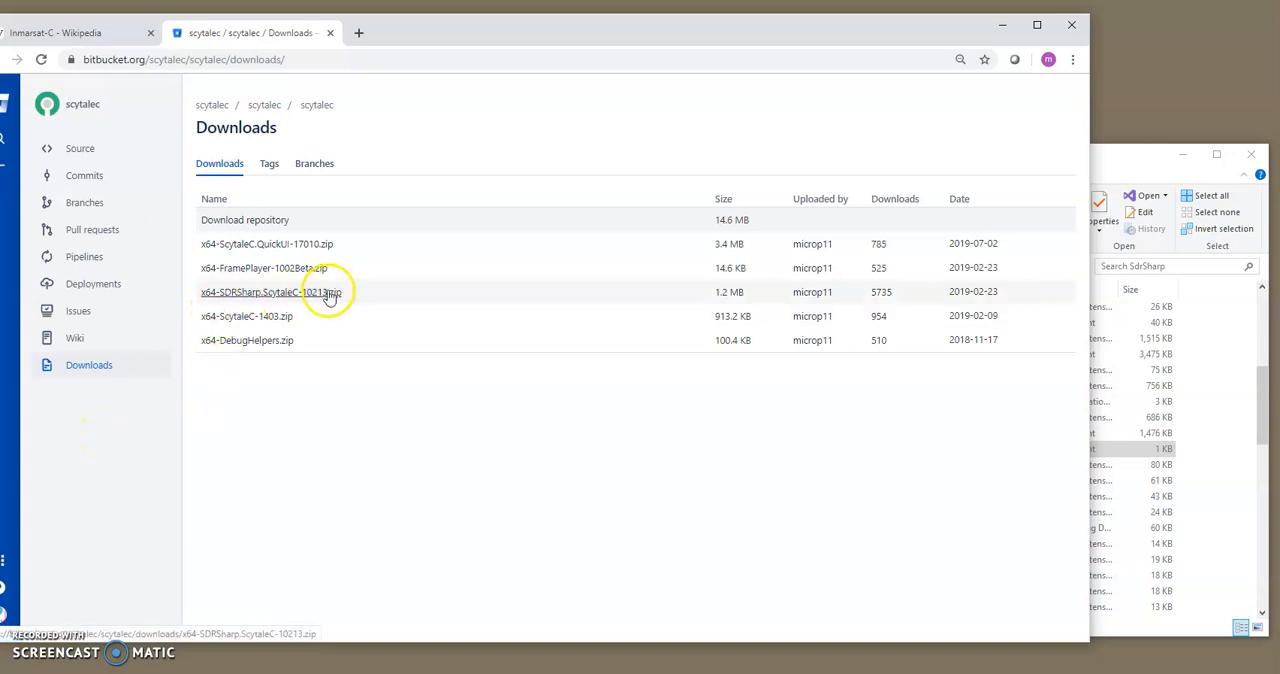
click(270, 291)
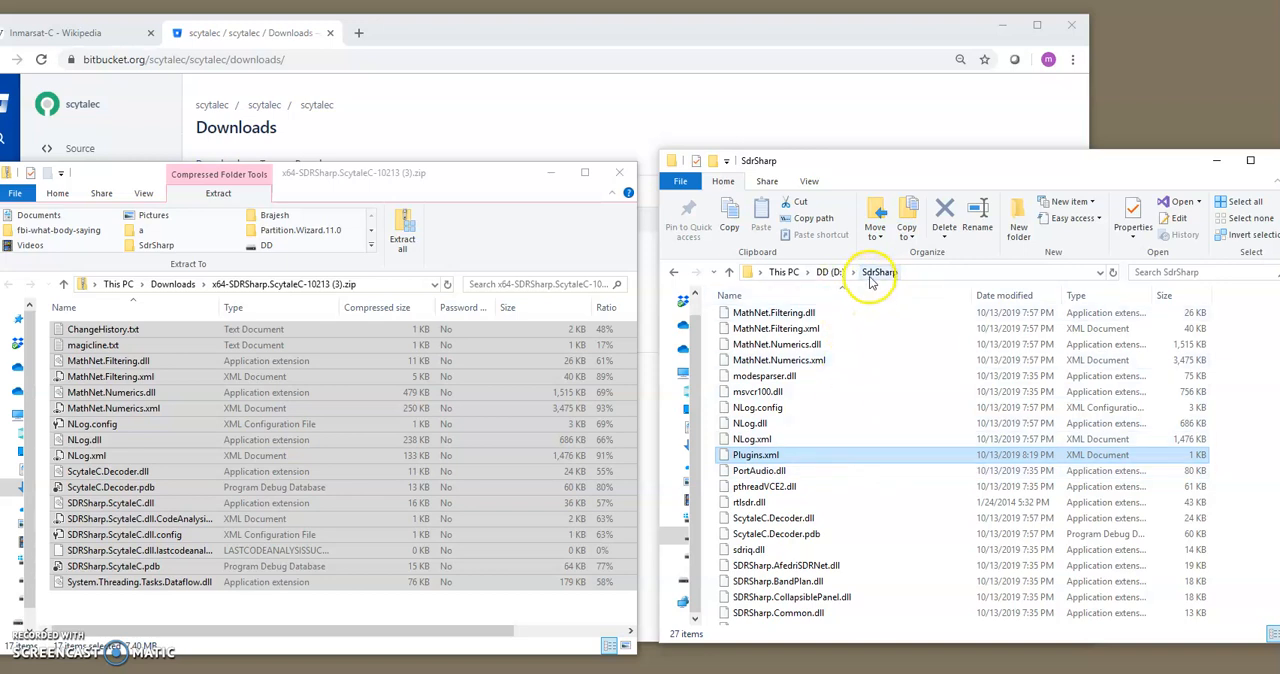
mouse_move(905, 283)
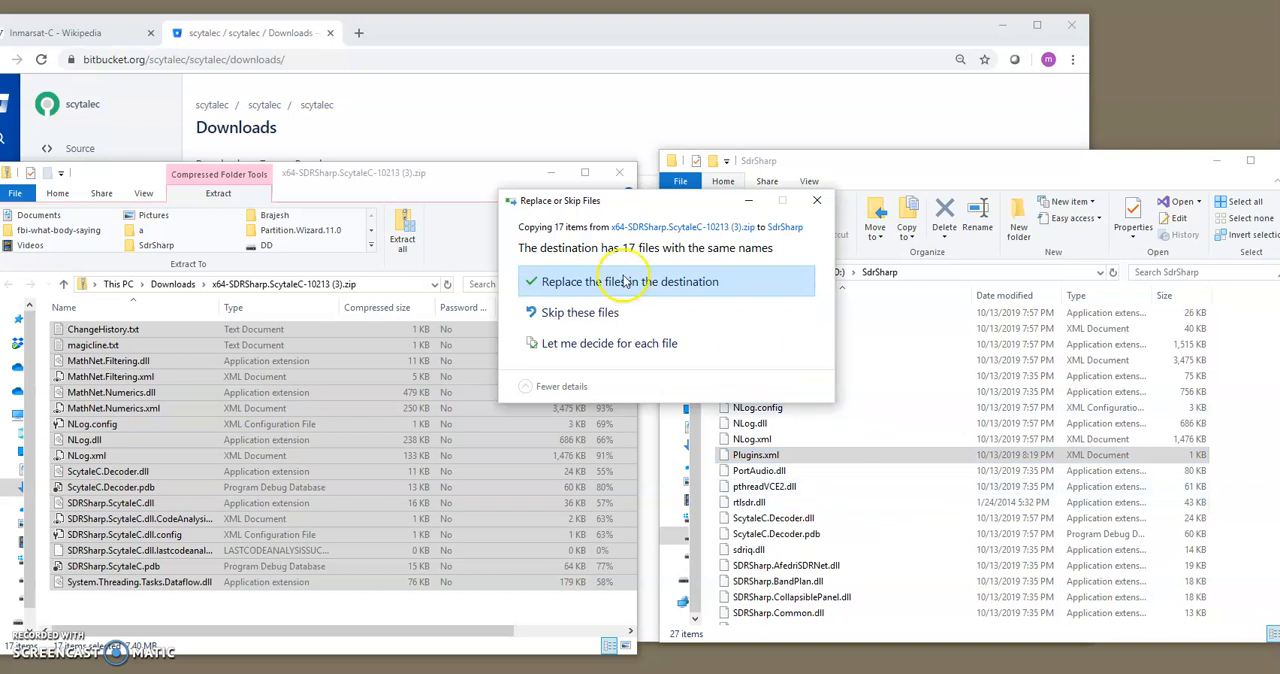
Overwrite the same-named SdrSharp files with the 17 ScytaleC plugin files, then review them.
click(628, 281)
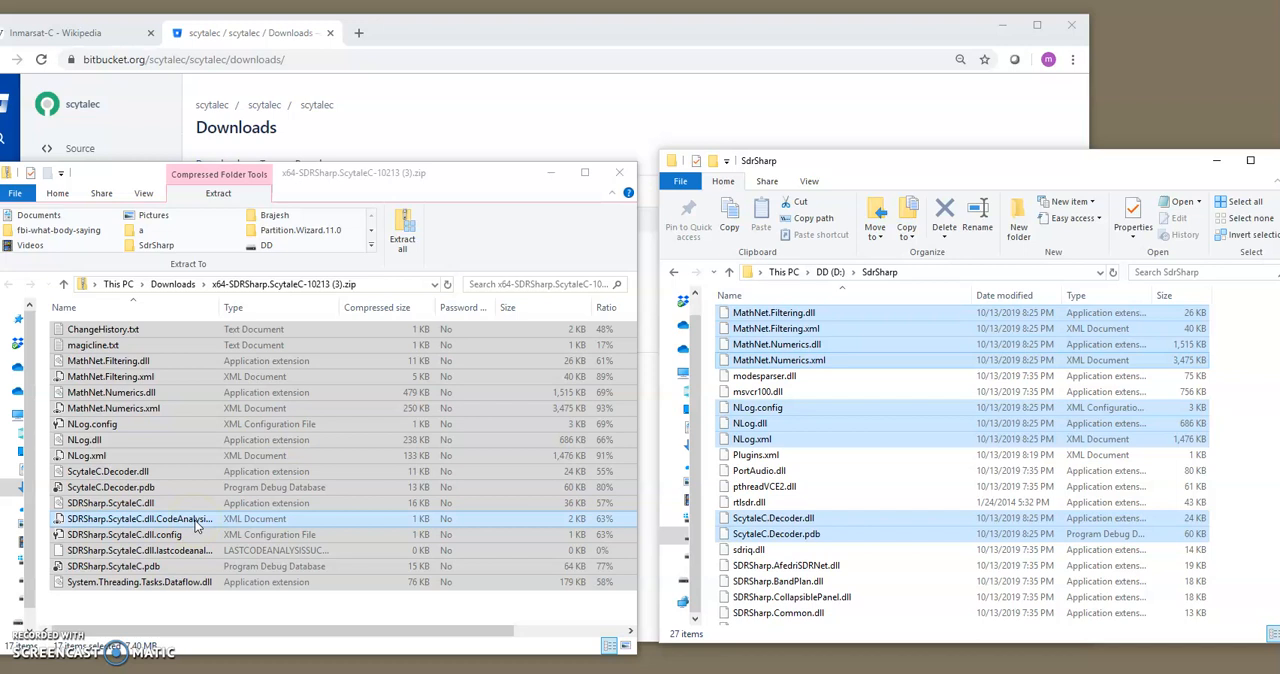
click(123, 534)
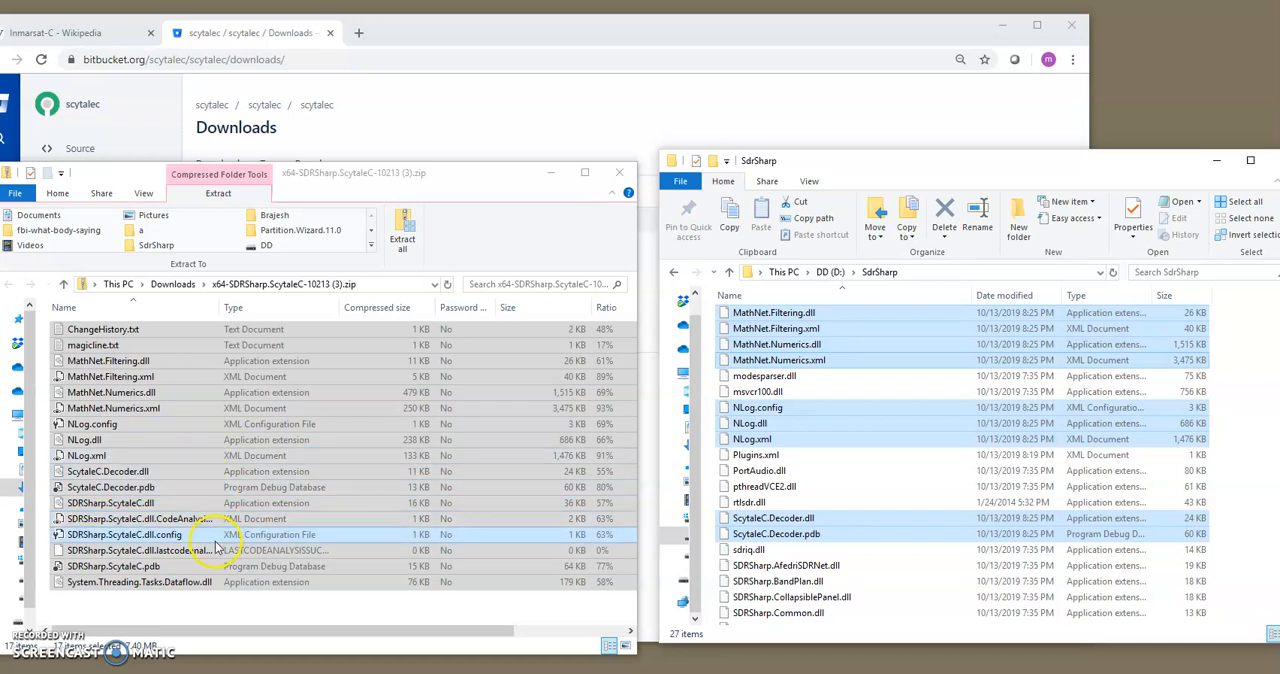
click(140, 518)
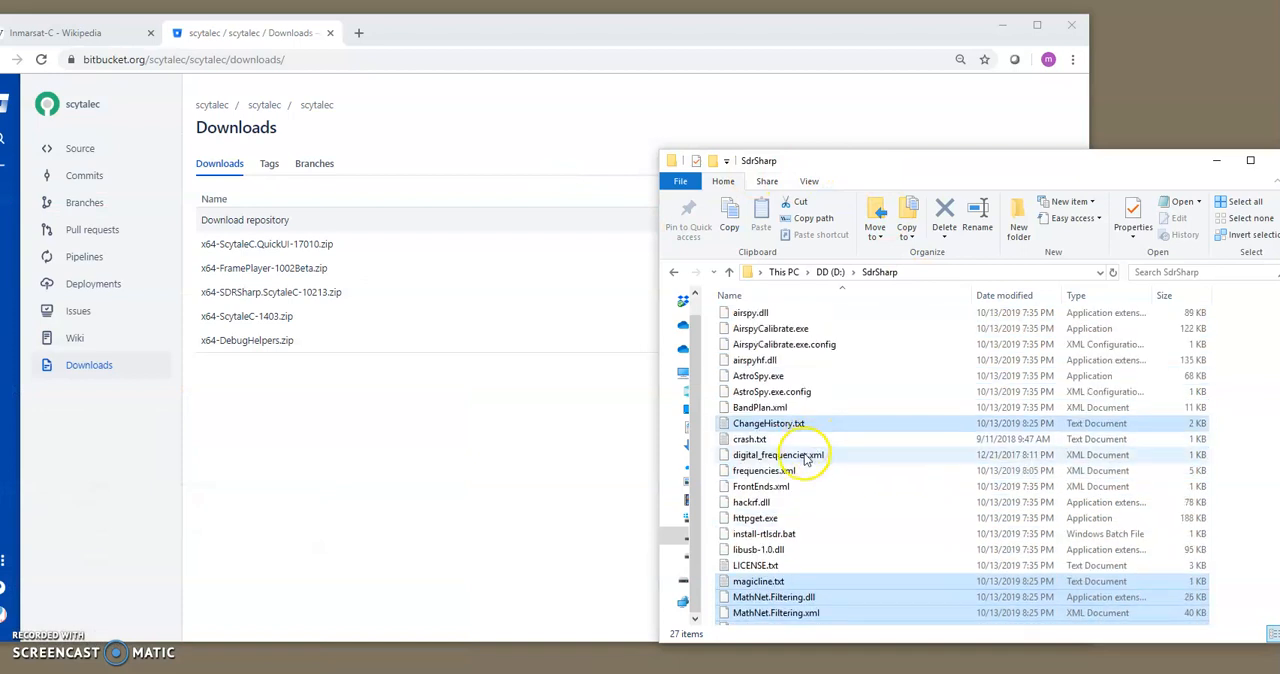
Scroll to magicline.txt and view its ScytaleC add-key line in Notepad.
scroll(down, 3)
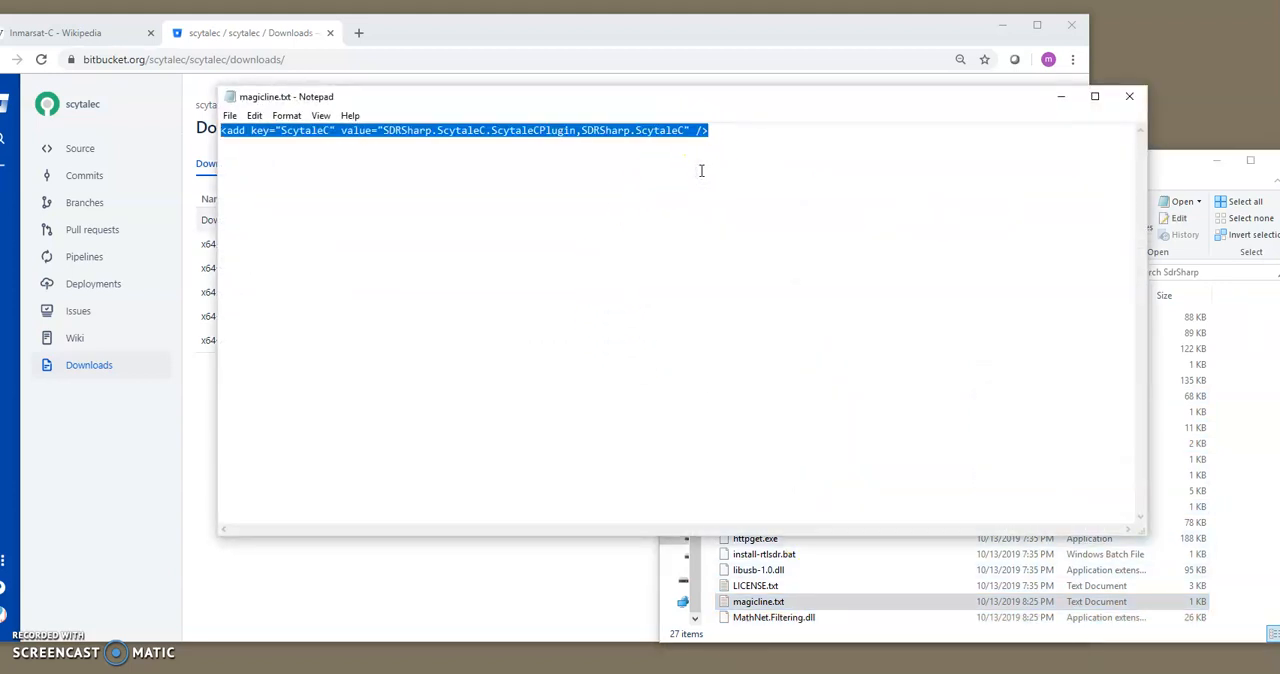
mouse_move(1178, 185)
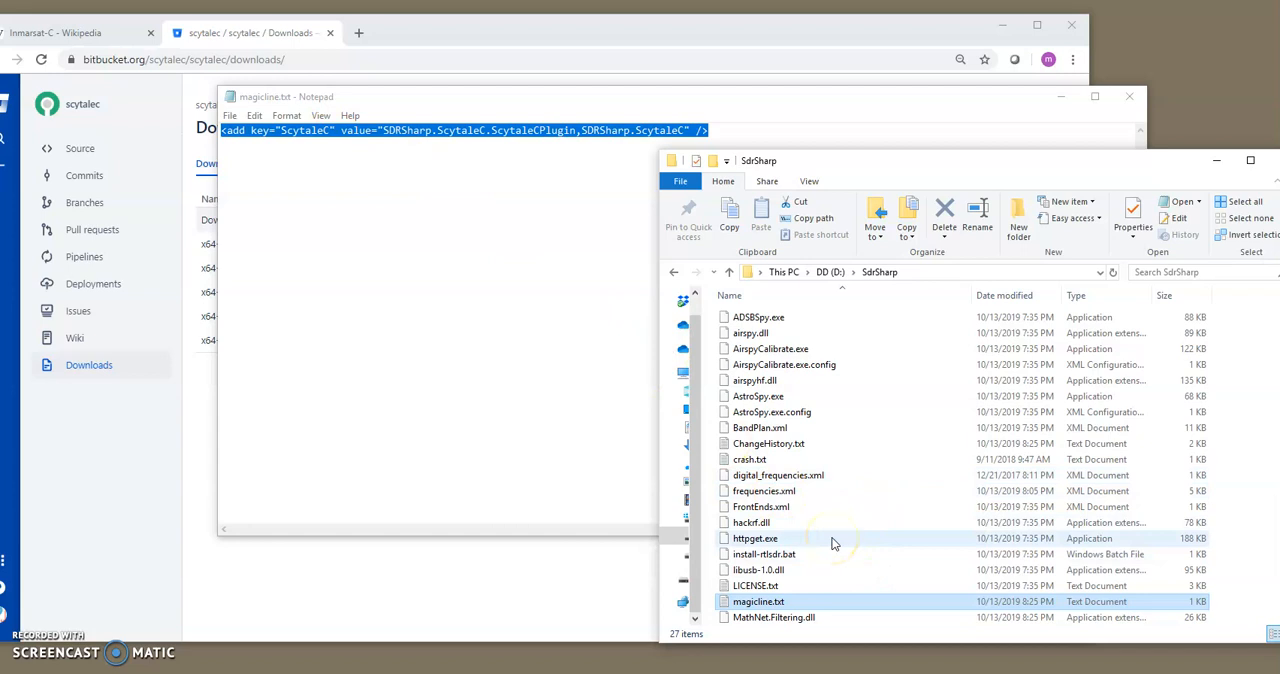
scroll(down, 3)
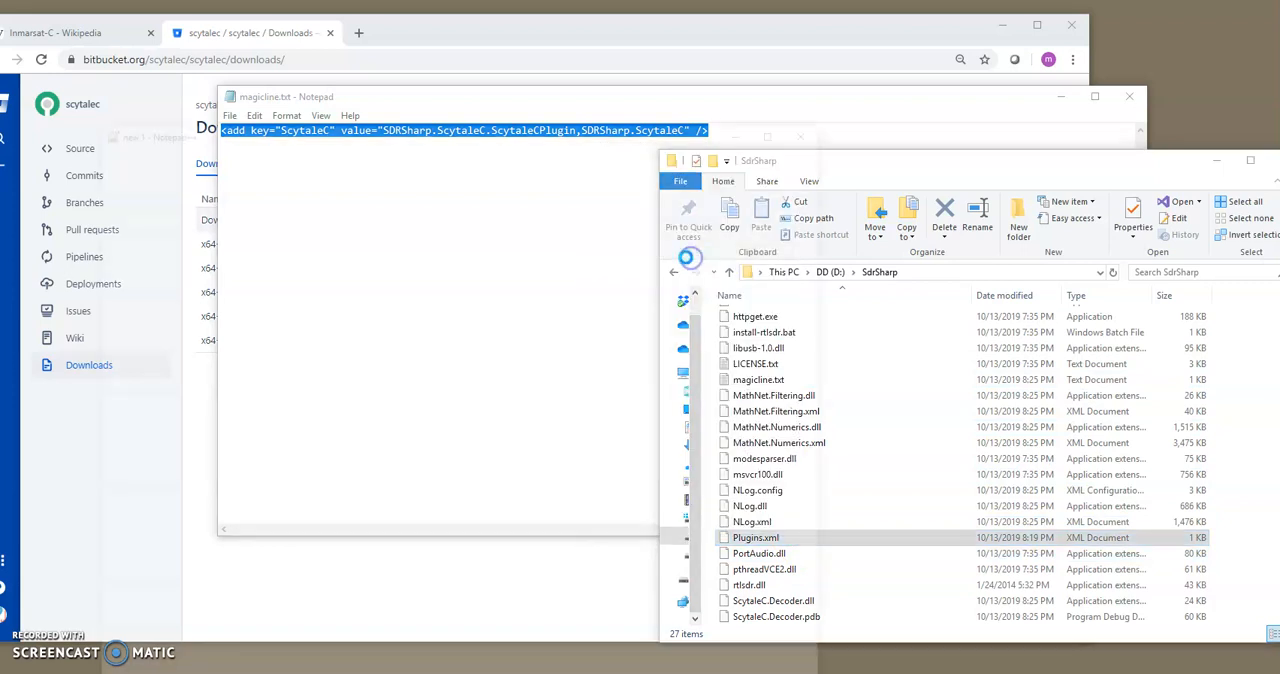
Open Plugins.xml in Notepad via Open with after Notepad++ hangs.
double_click(755, 537)
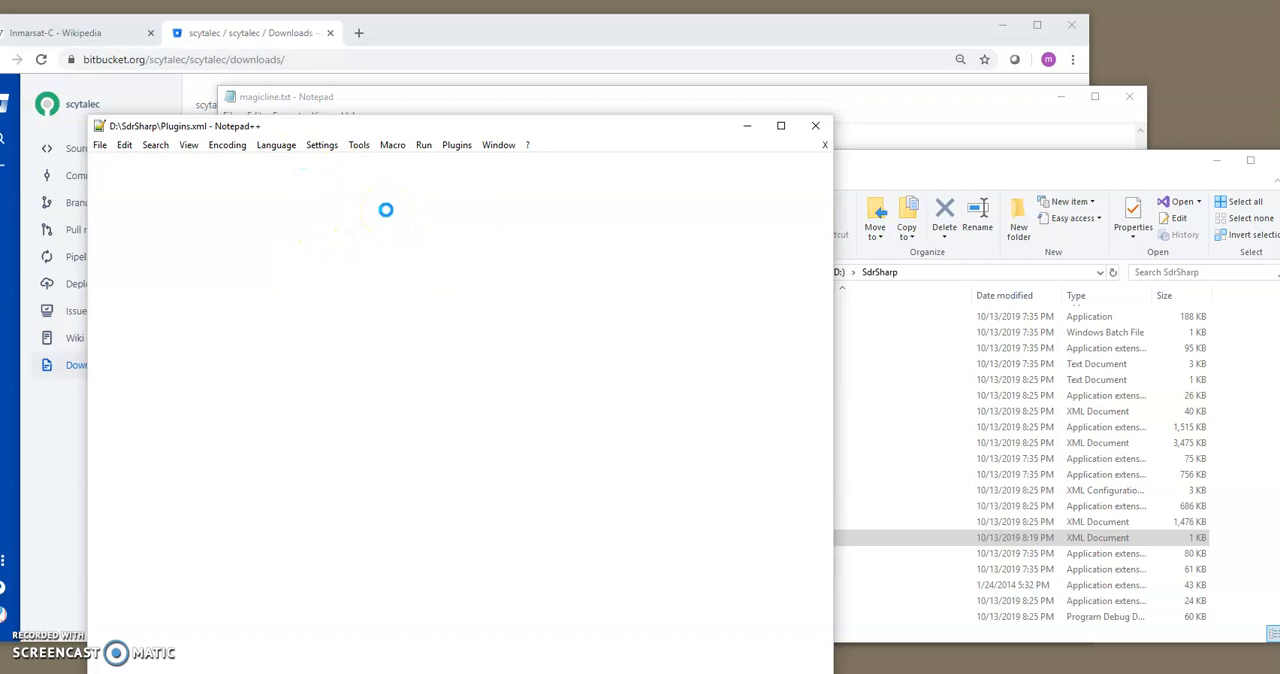
mouse_move(449, 209)
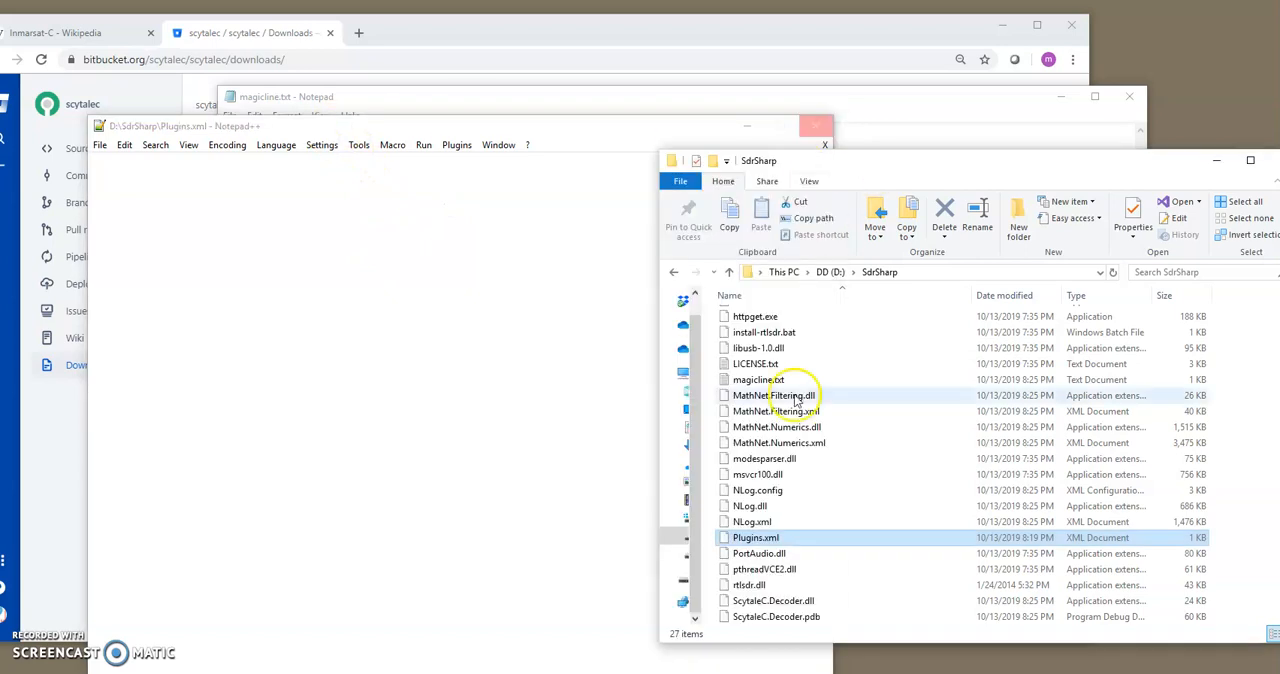
right_click(773, 395)
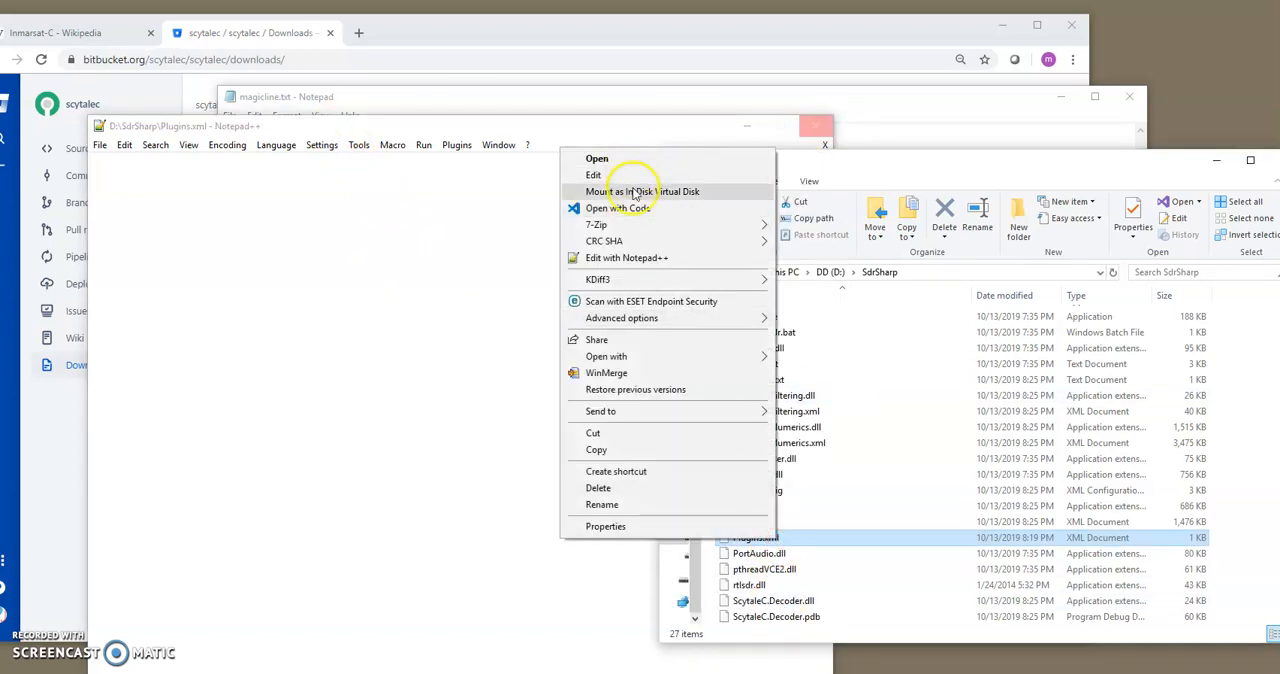
mouse_move(620, 160)
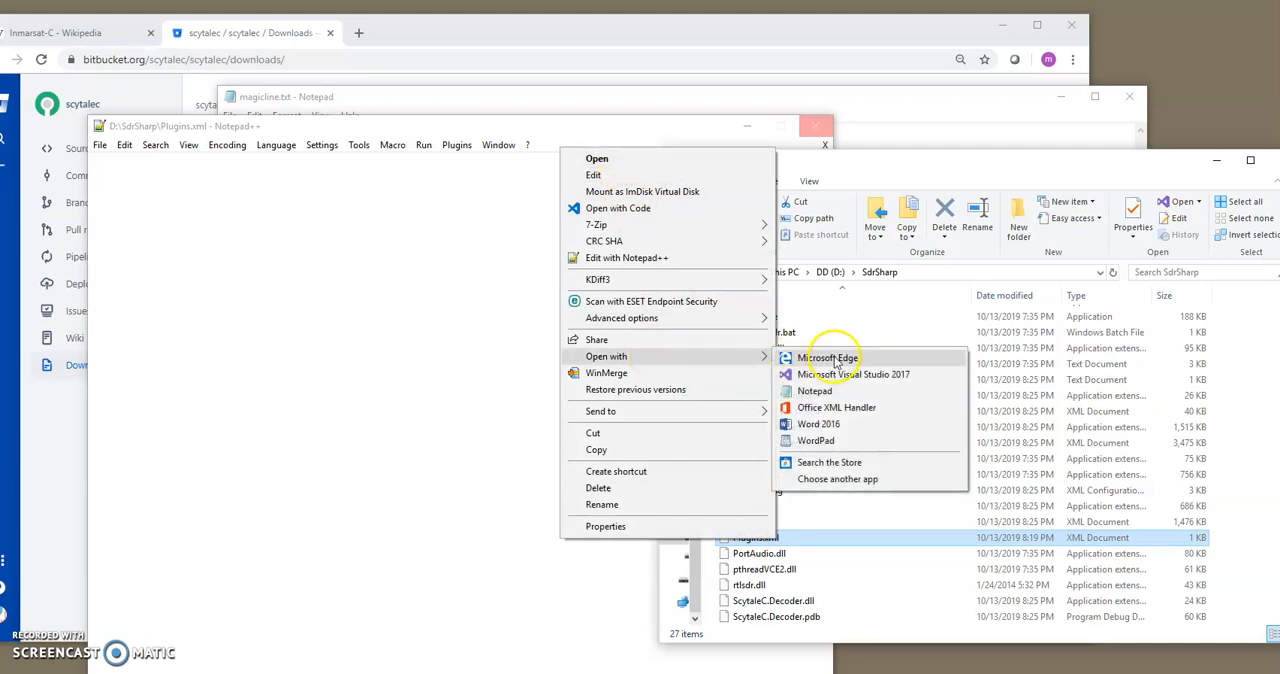
click(815, 390)
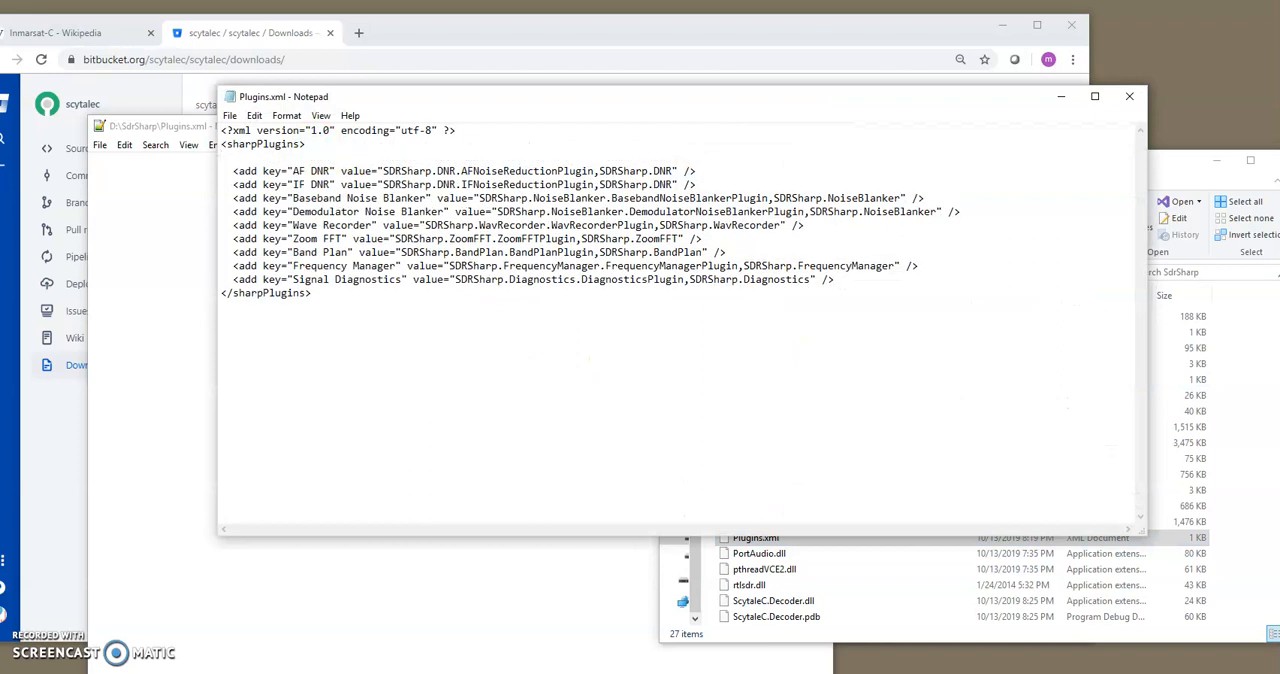
Add the line <add key="ScytaleC" value="SDRSharp.ScytaleC.ScytaleCPlugin,SDRSharp.ScytaleC" /> to Plugins.xml.
text(<add key="ScytaleC" value="SDRSharp.ScytaleC.ScytaleCPlugin,SDRSharp.ScytaleC" />)
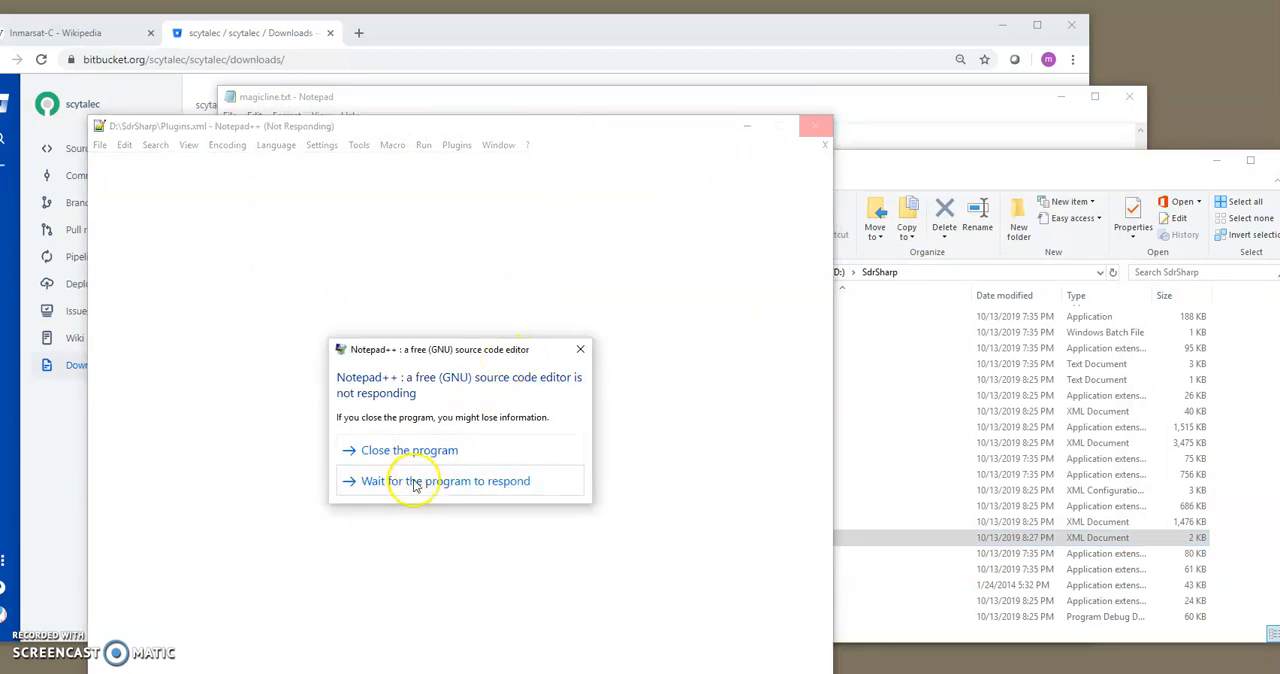
Close the unresponsive Notepad++ and cancel the Windows error report.
click(445, 481)
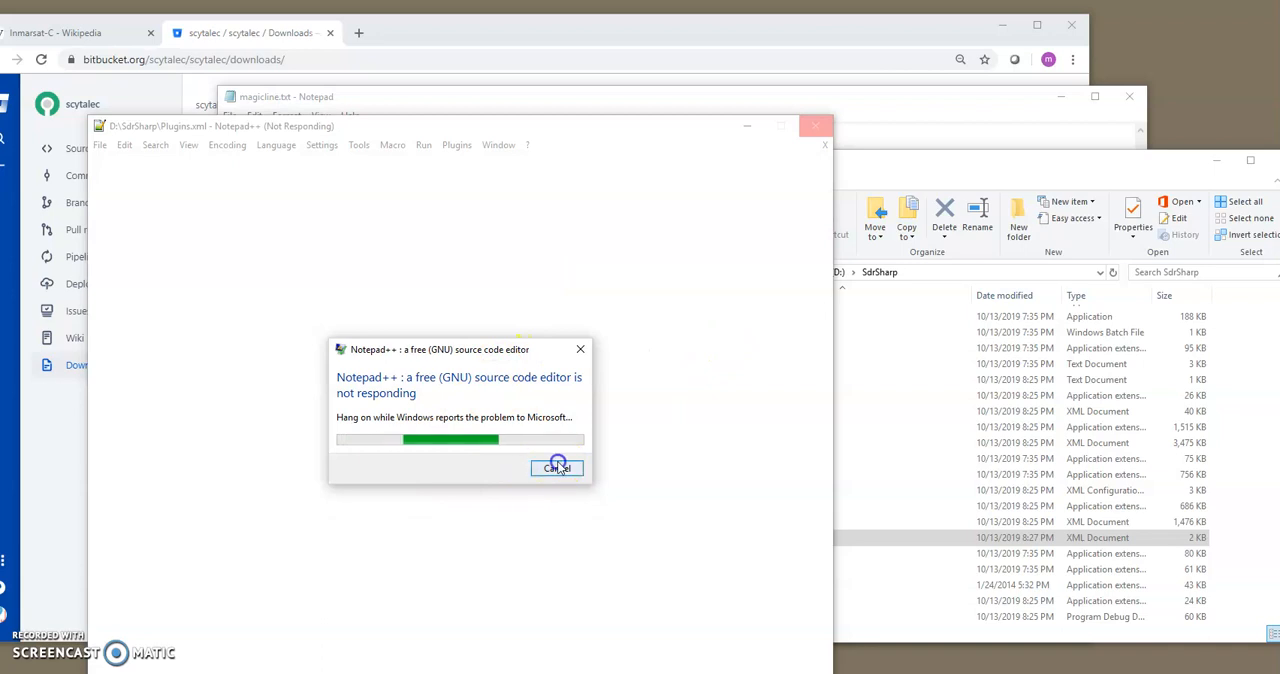
click(556, 468)
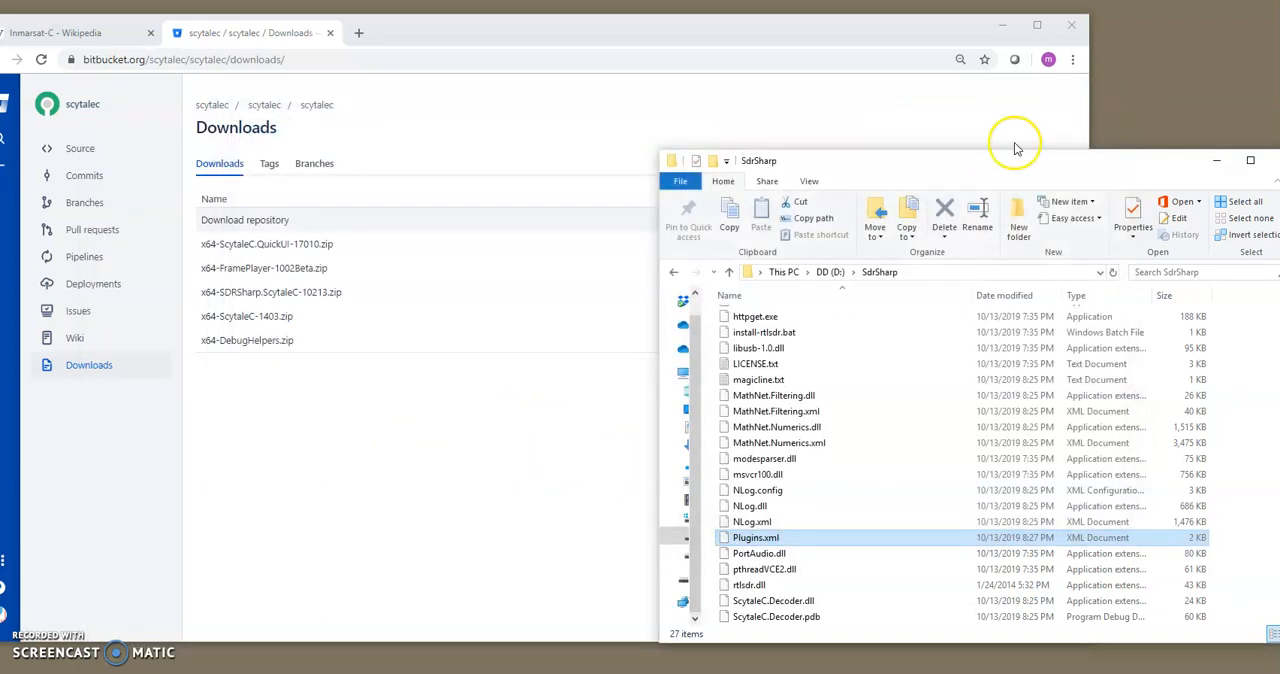
mouse_move(830, 553)
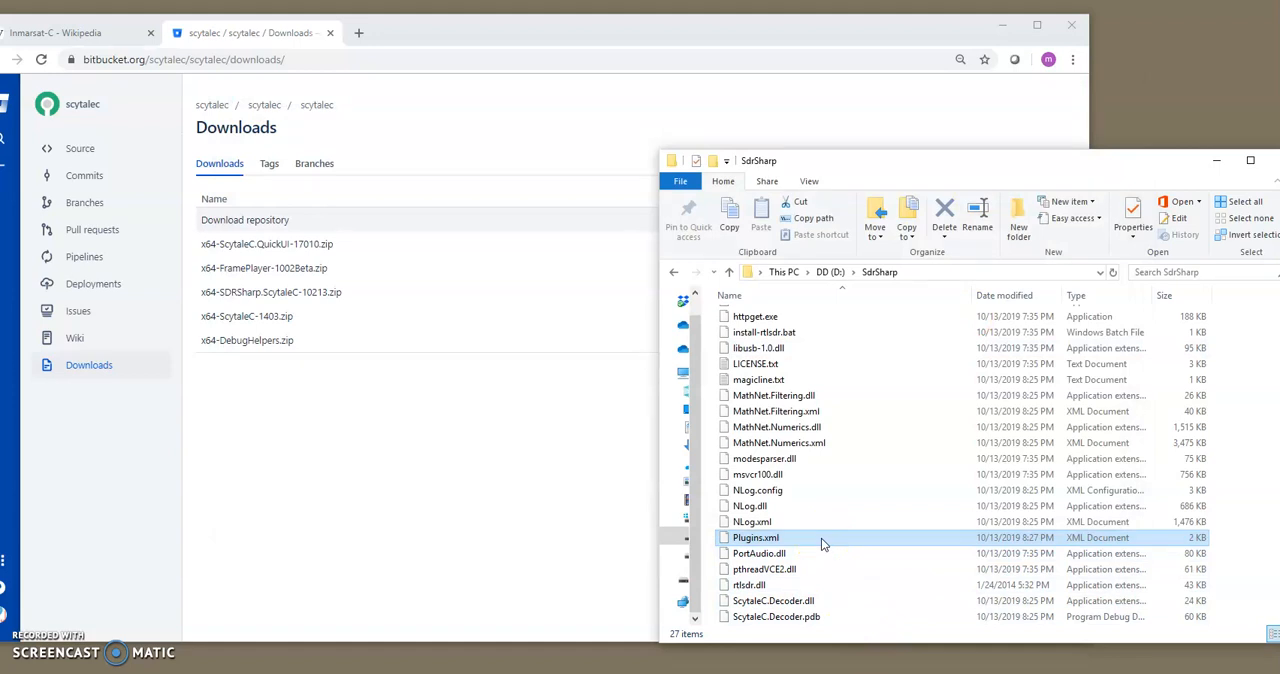
mouse_move(433, 557)
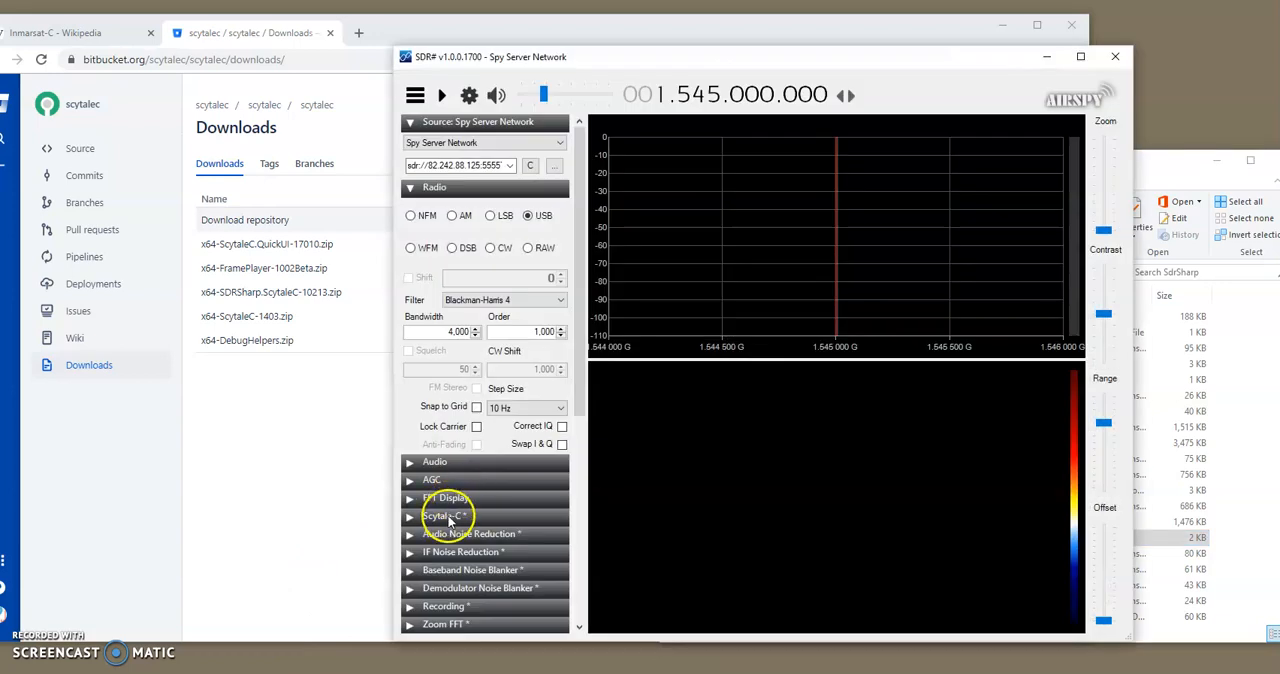
Expand the Scytale-C panel and scroll to its UDP localhost:15003 options.
click(445, 515)
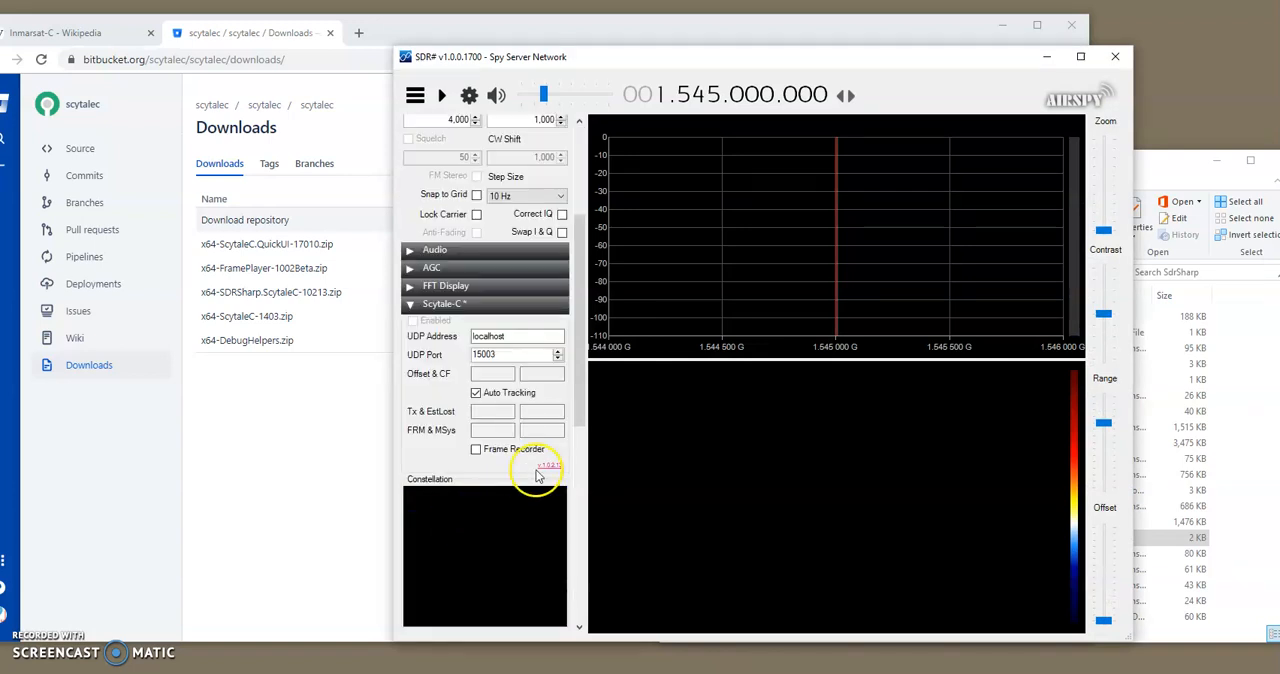
scroll(down, 3)
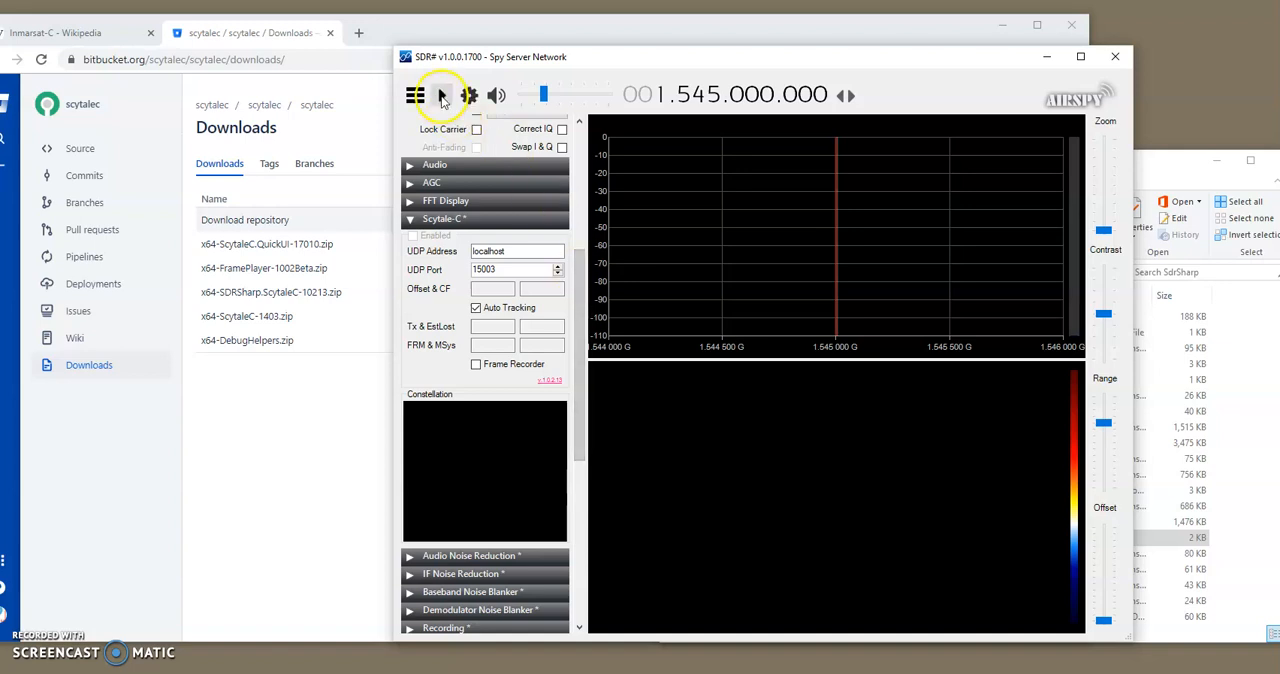
Stream from the Spy Server at 1.537099 GHz and uncheck Scytale-C Auto Tracking.
click(442, 95)
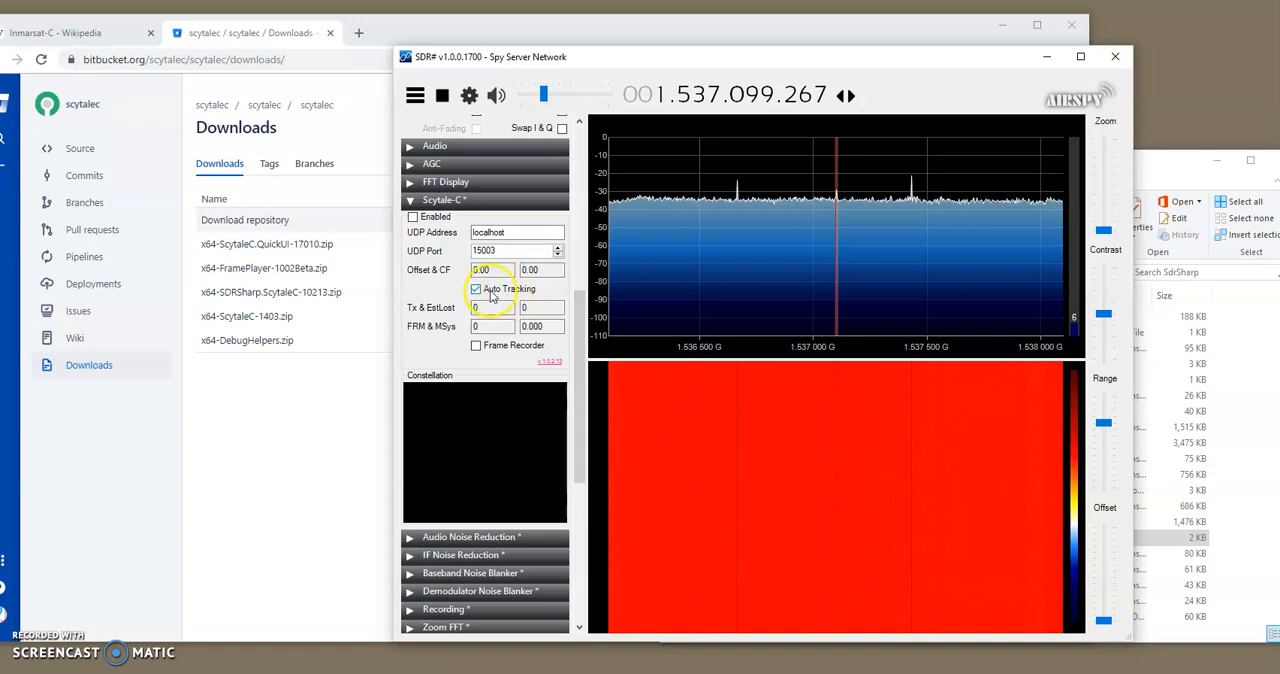
click(476, 289)
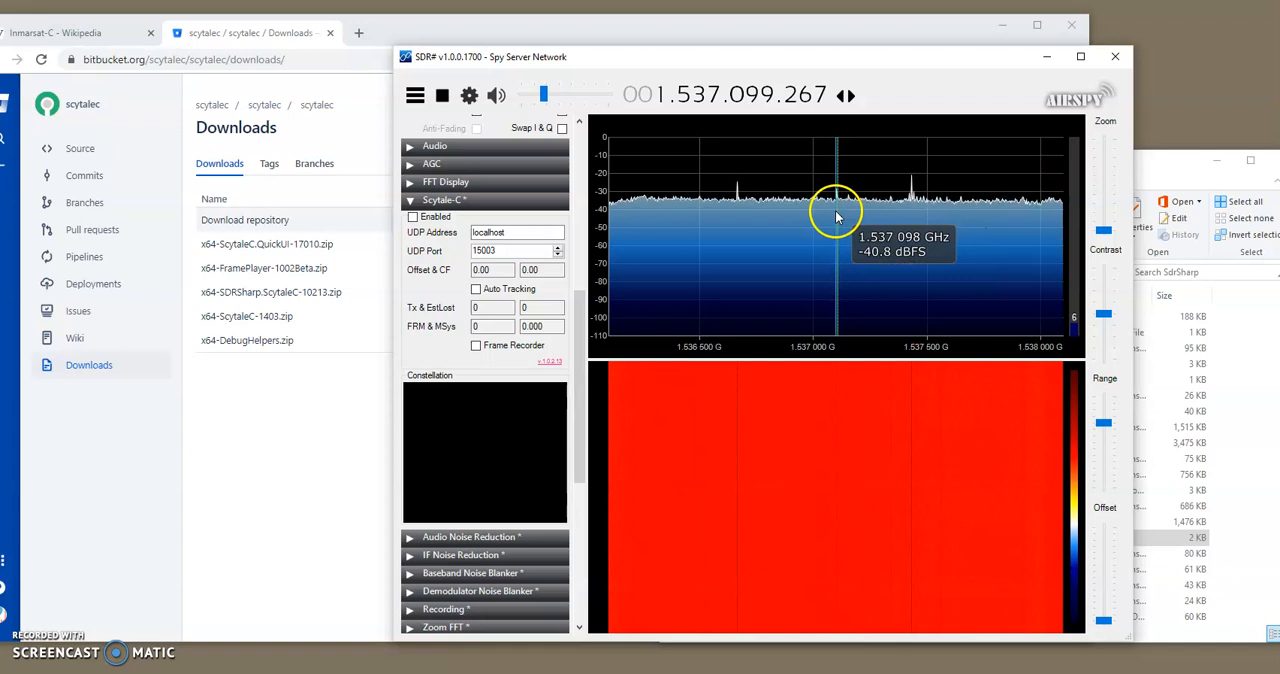
mouse_move(867, 245)
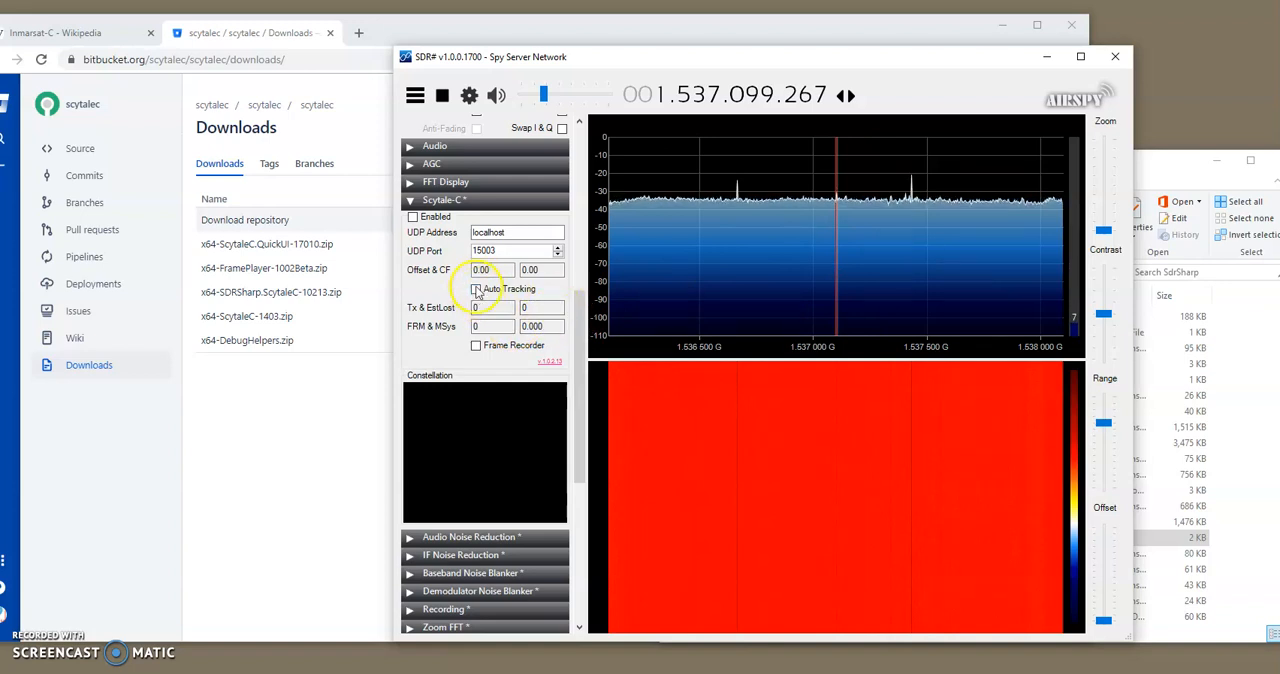
Enable the Scytale-C decoder and switch Auto Tracking back on.
click(412, 217)
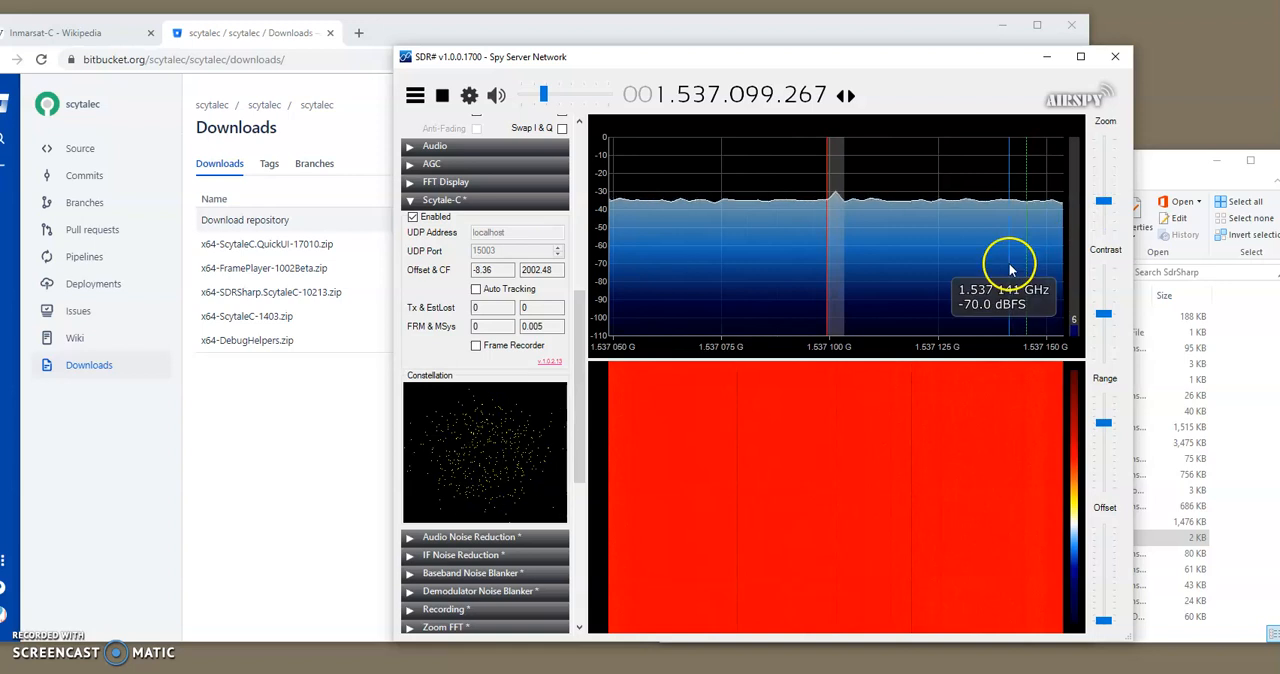
mouse_move(840, 222)
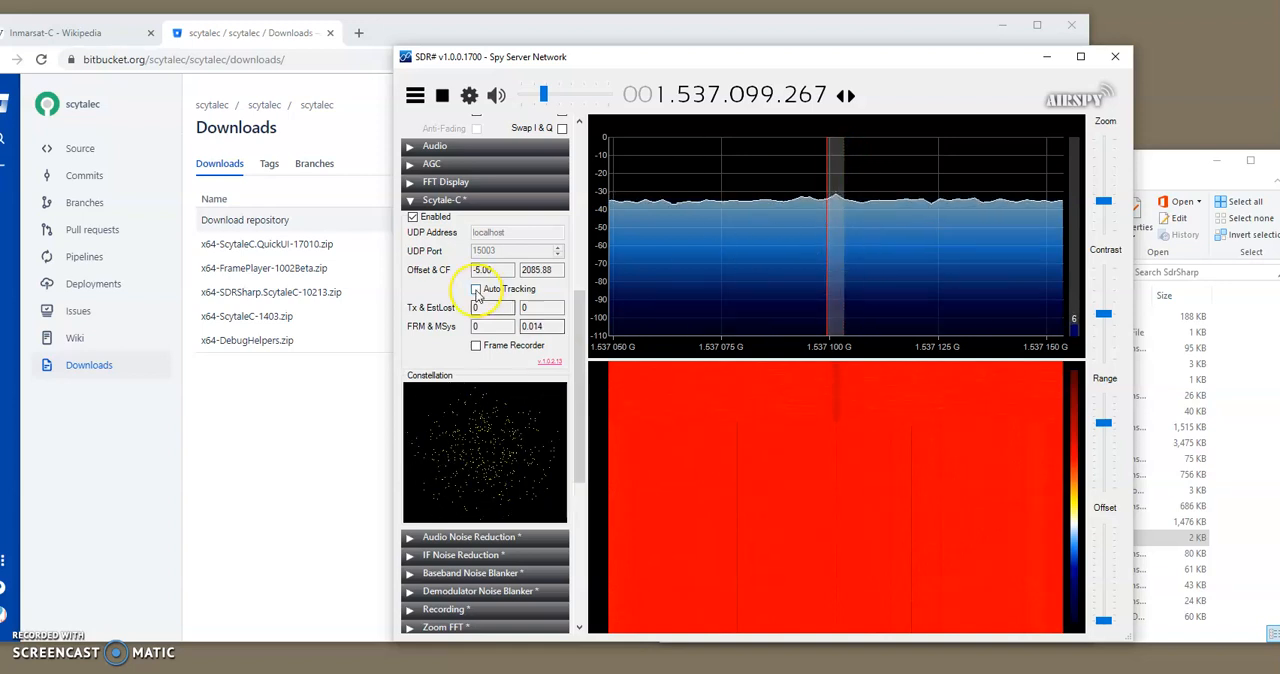
click(476, 289)
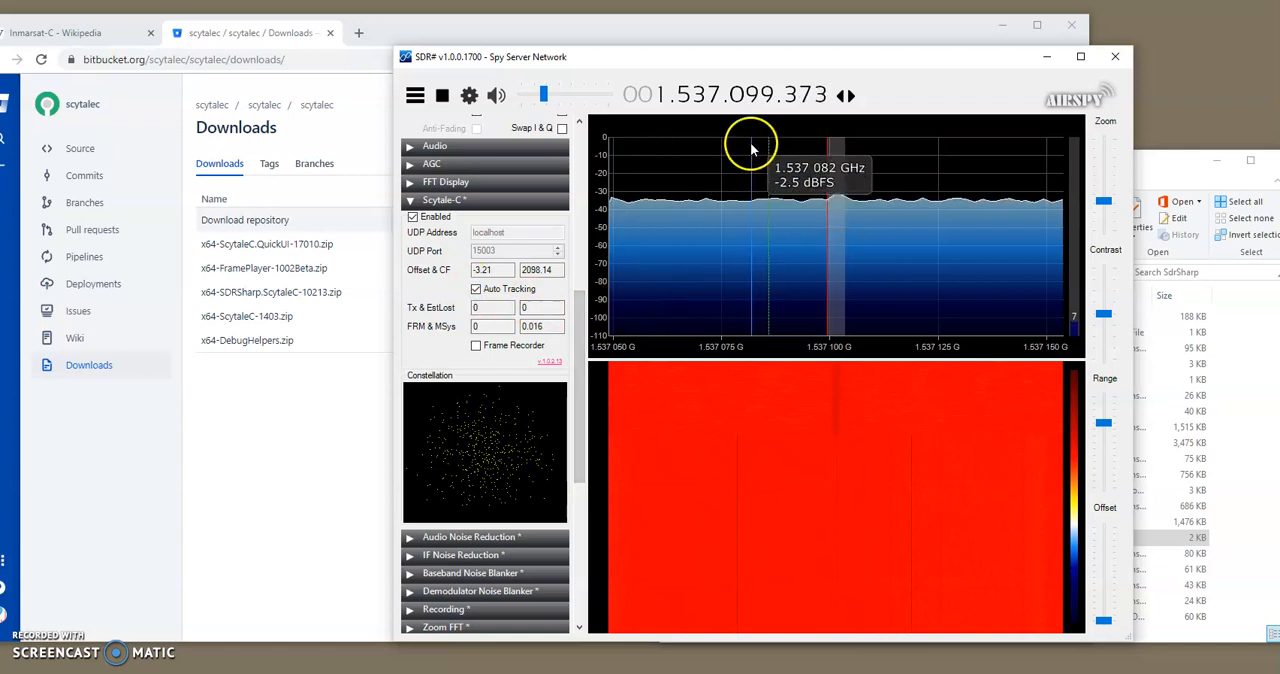